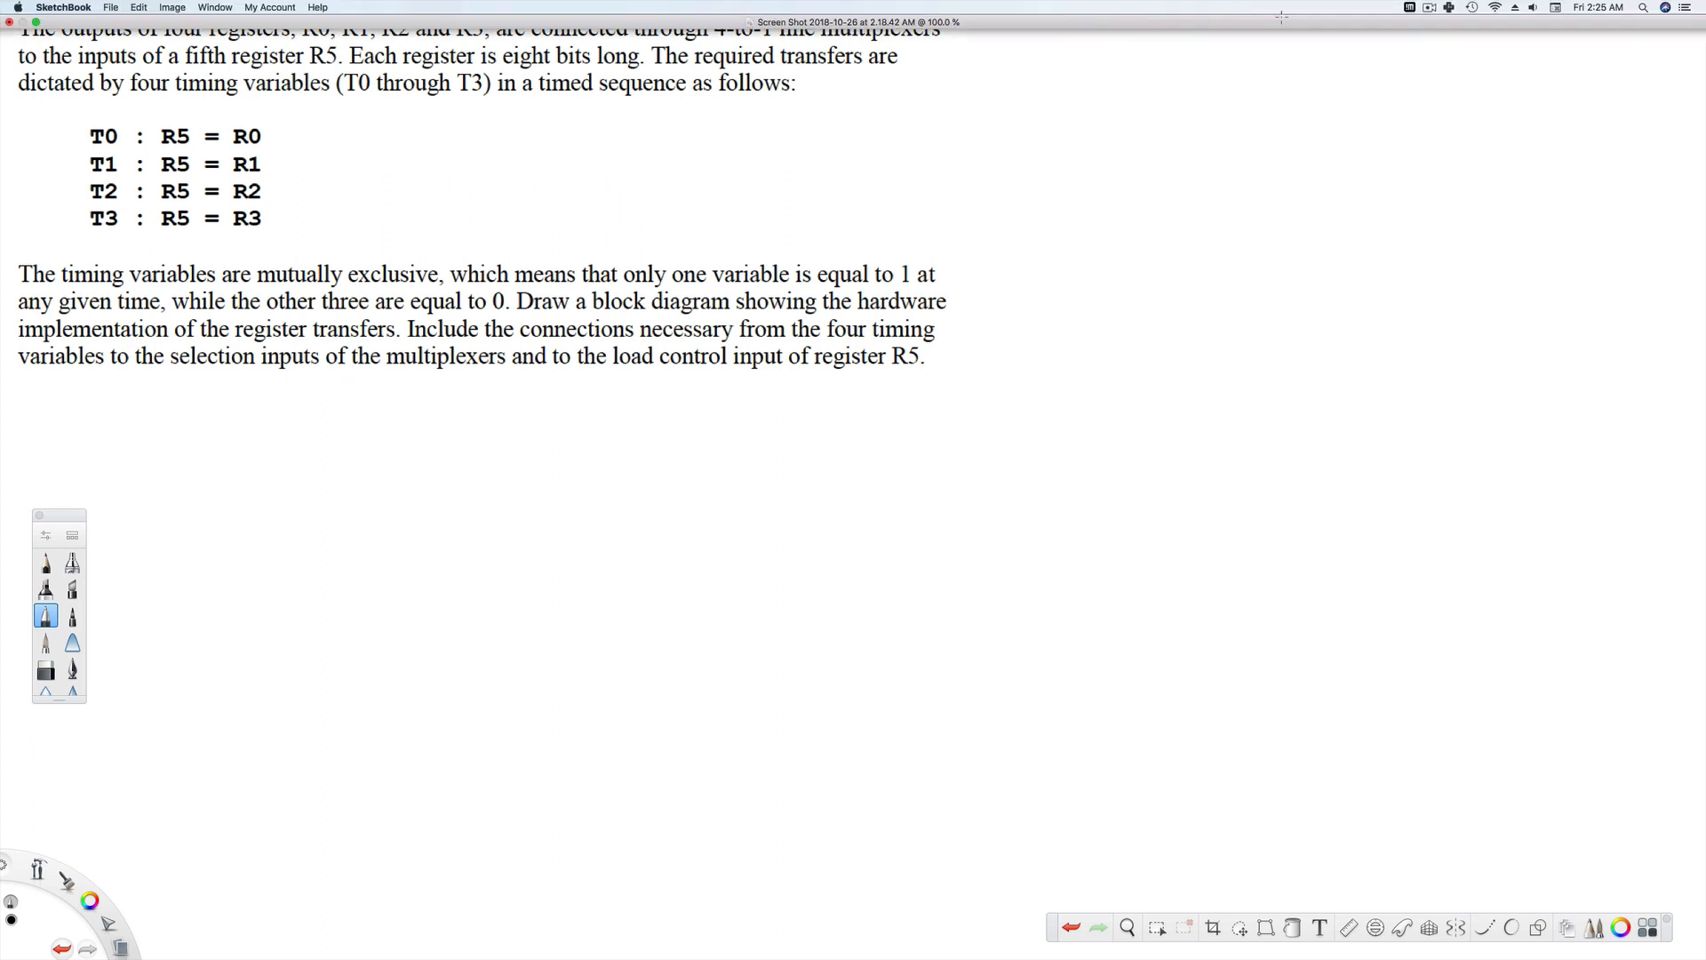
mouse_move(117, 83)
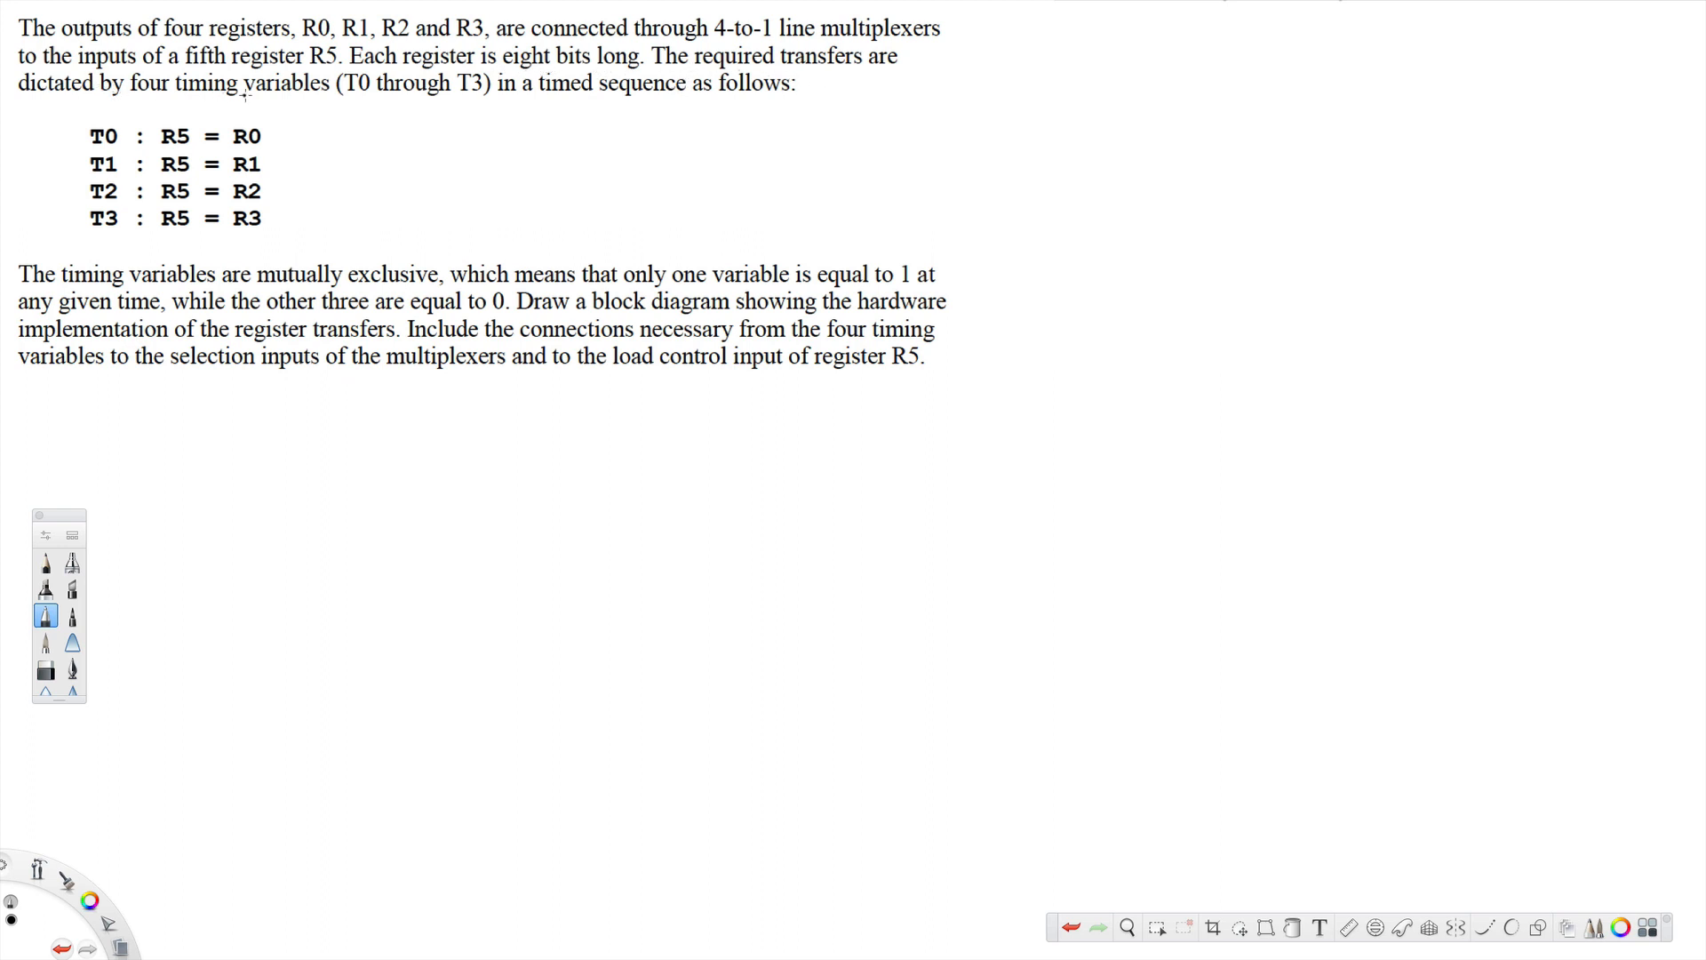
mouse_move(418, 97)
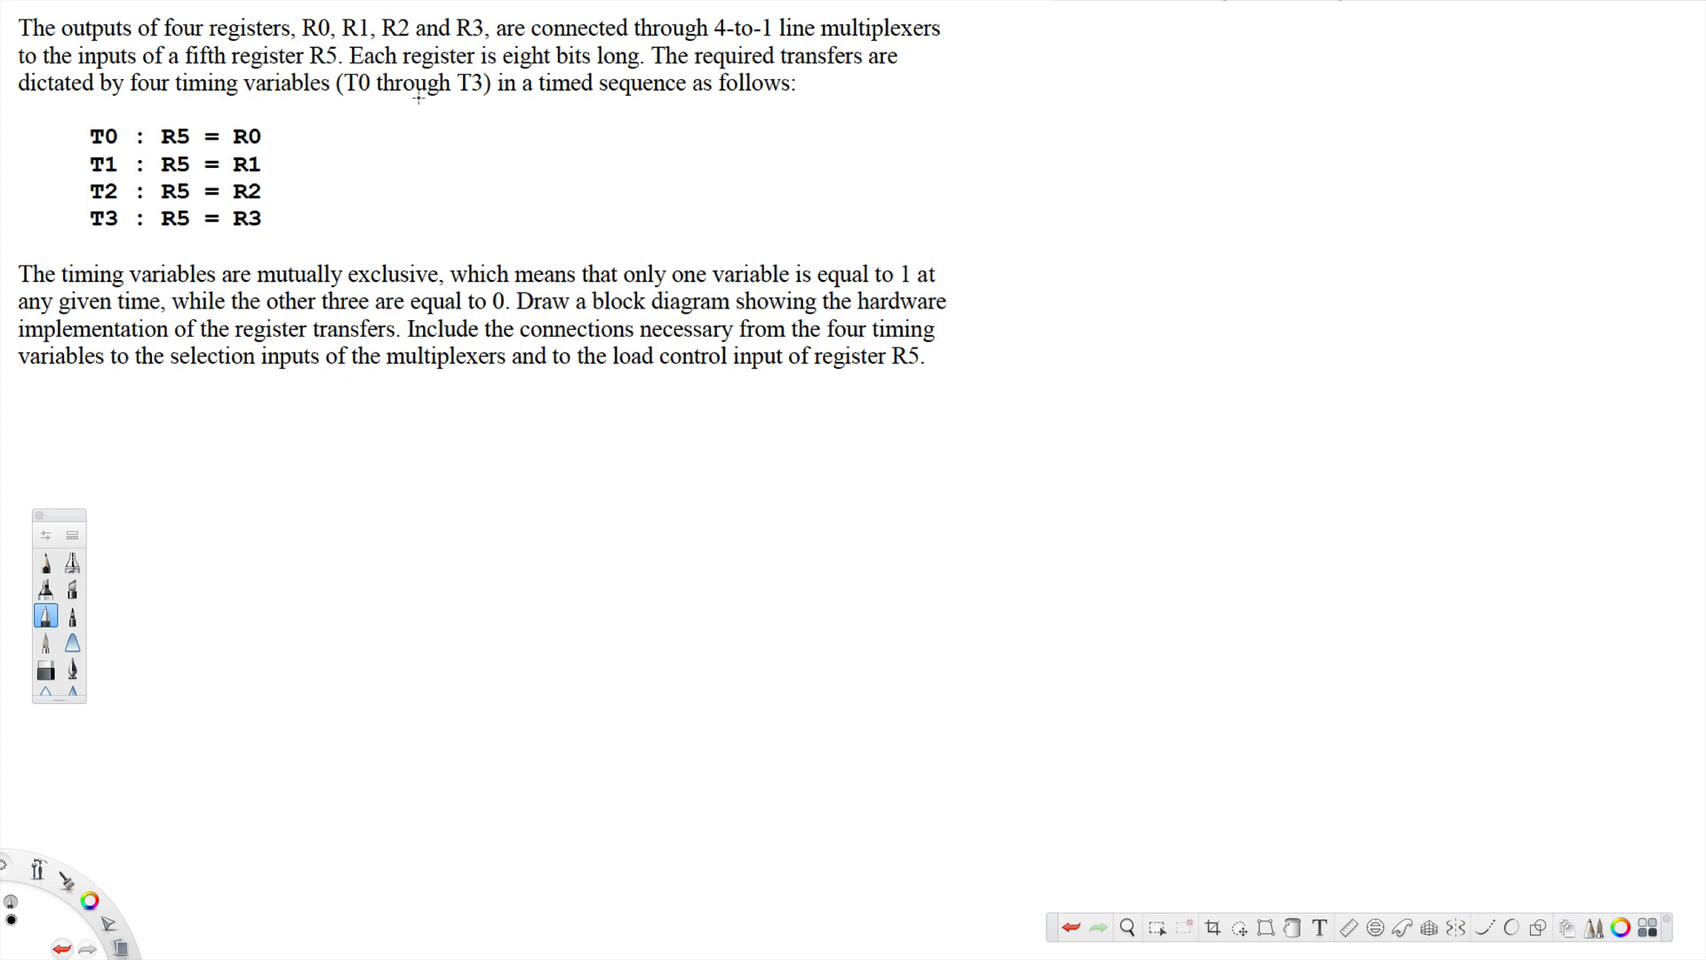
mouse_move(560, 98)
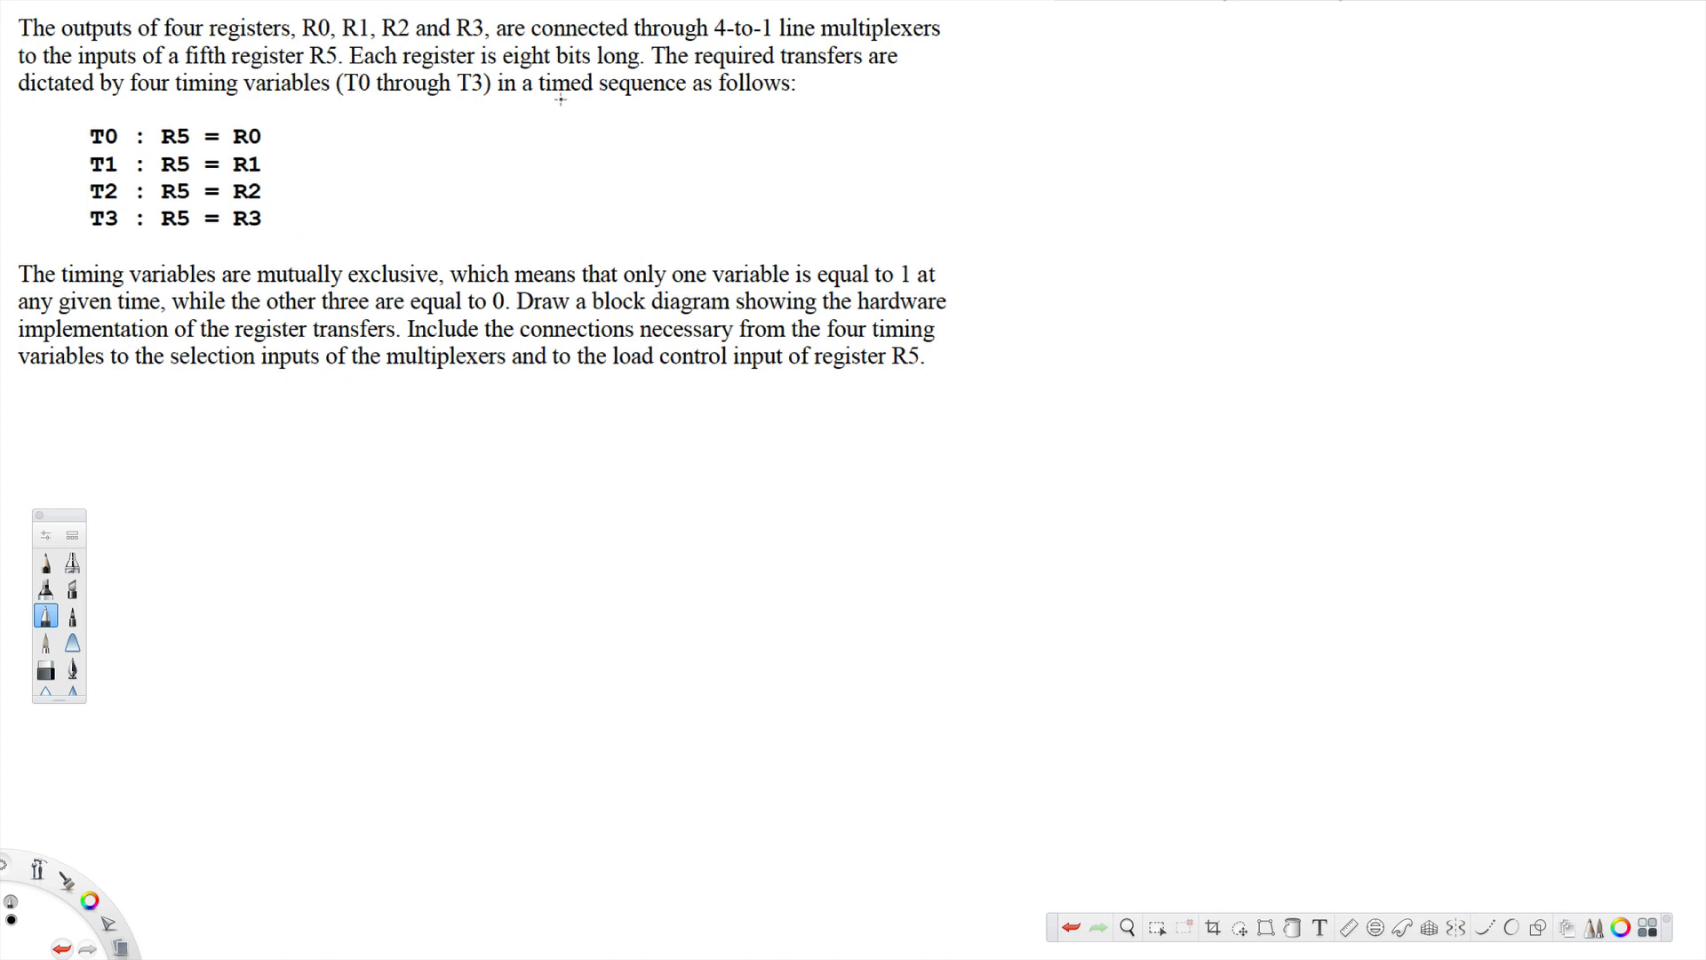
mouse_move(746, 96)
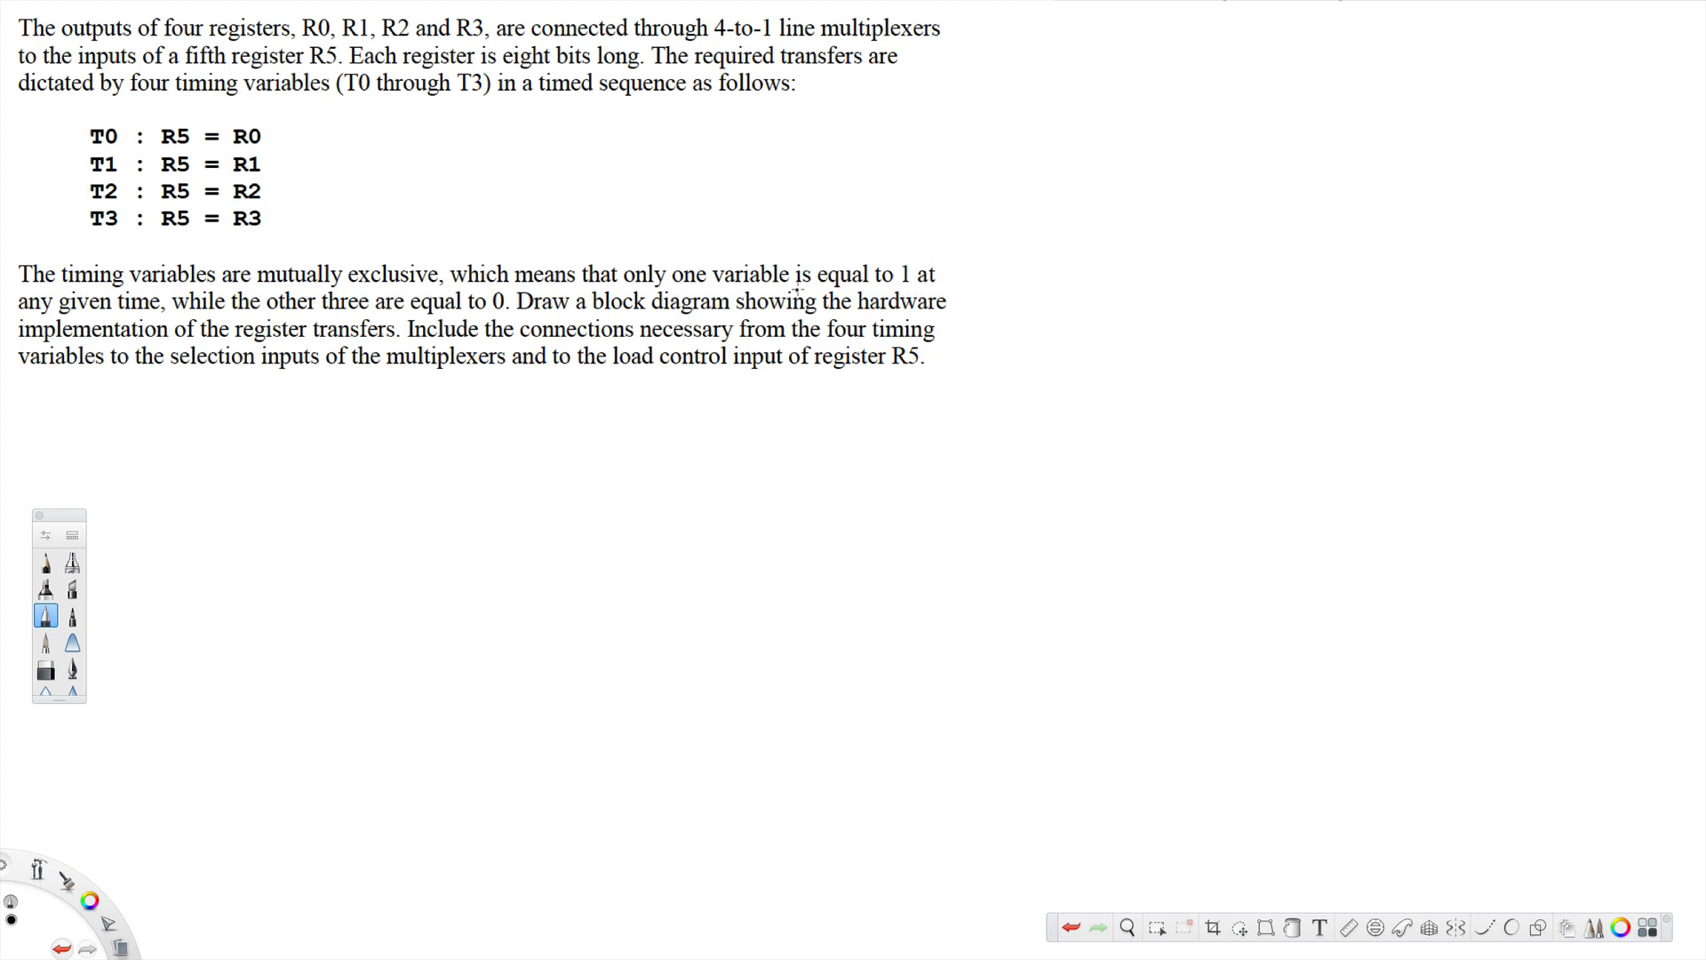
mouse_move(125, 319)
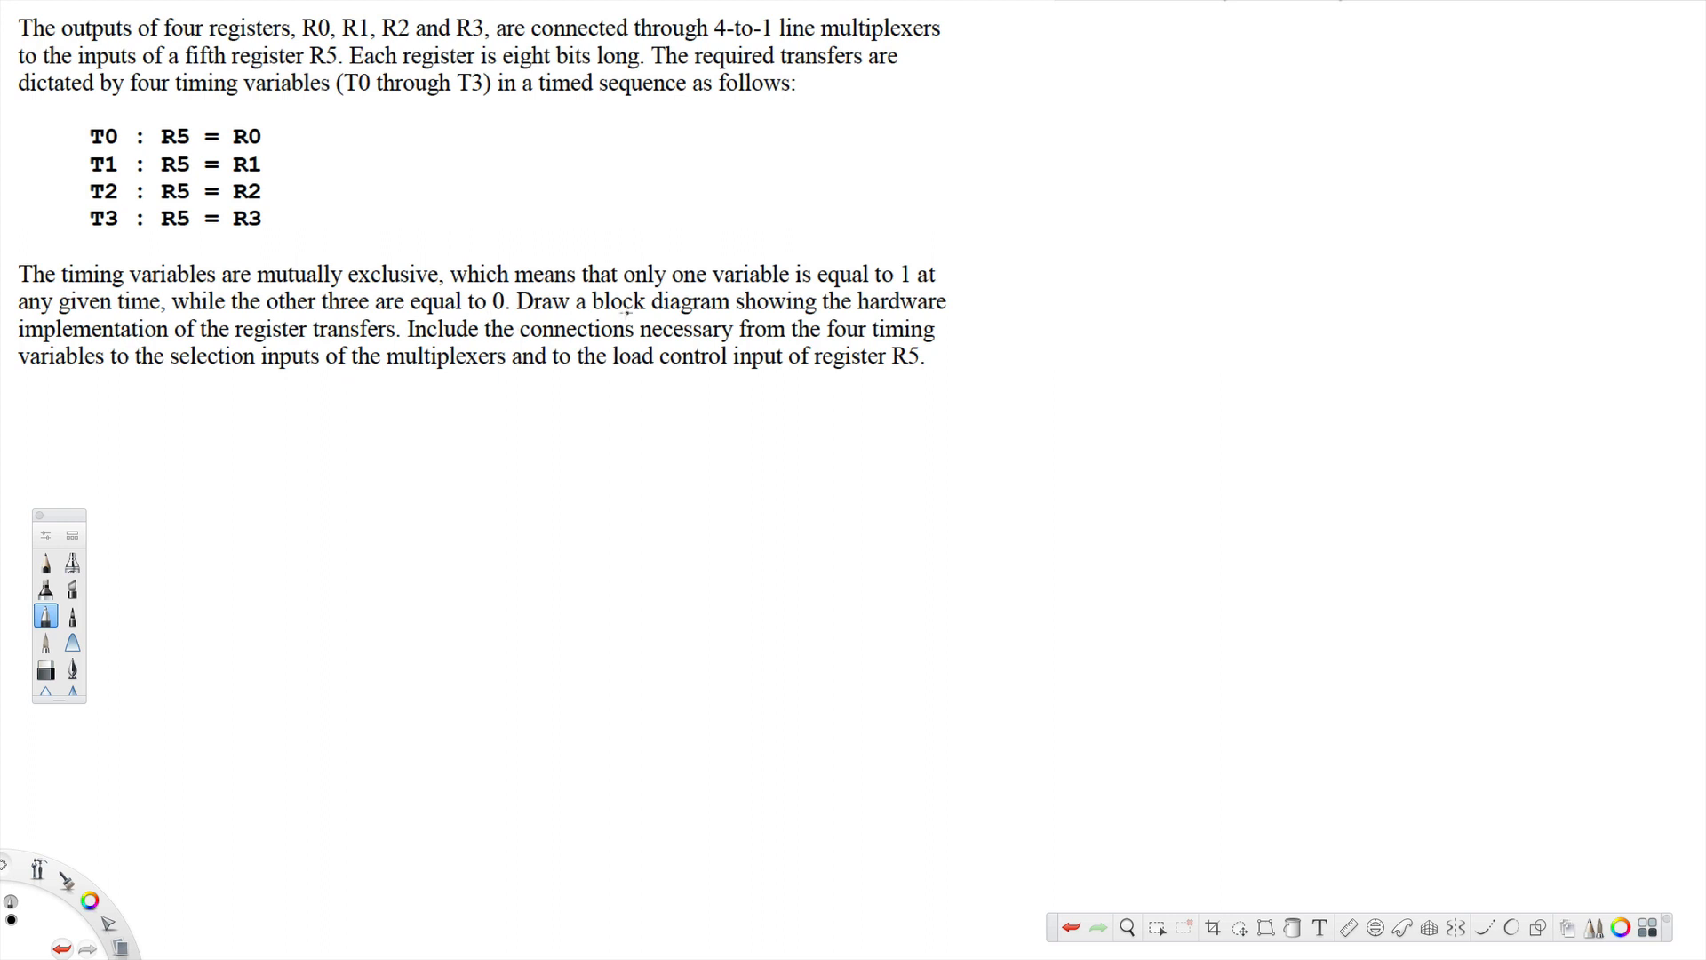
mouse_move(833, 320)
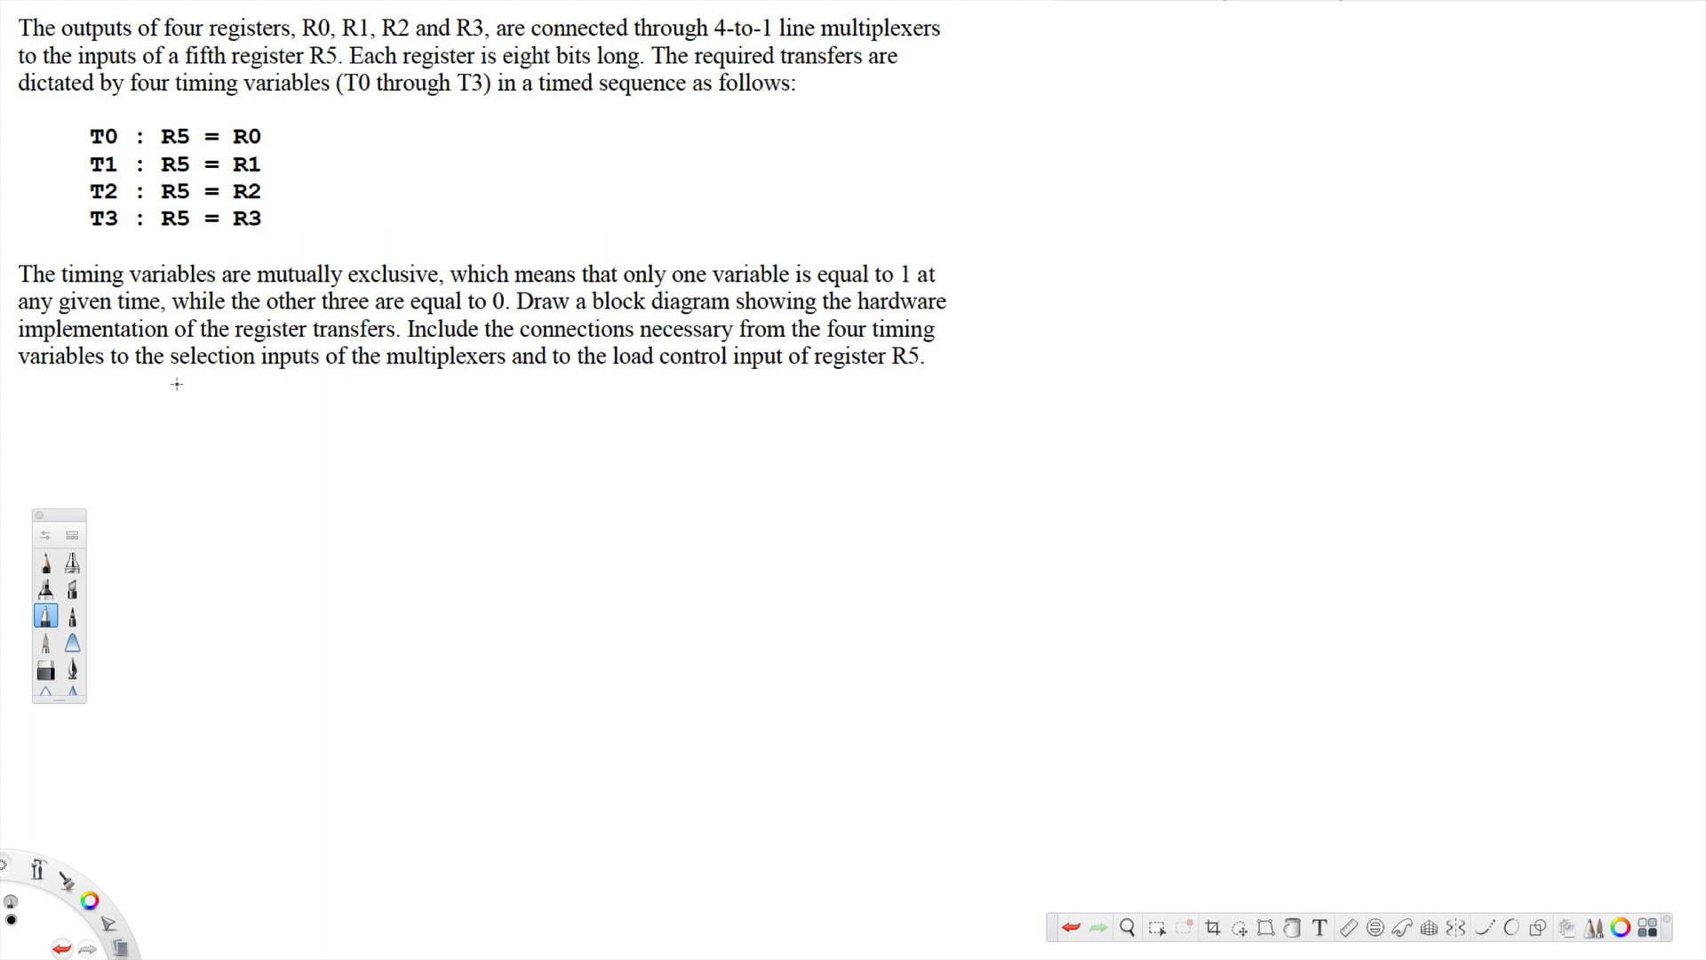
mouse_move(411, 377)
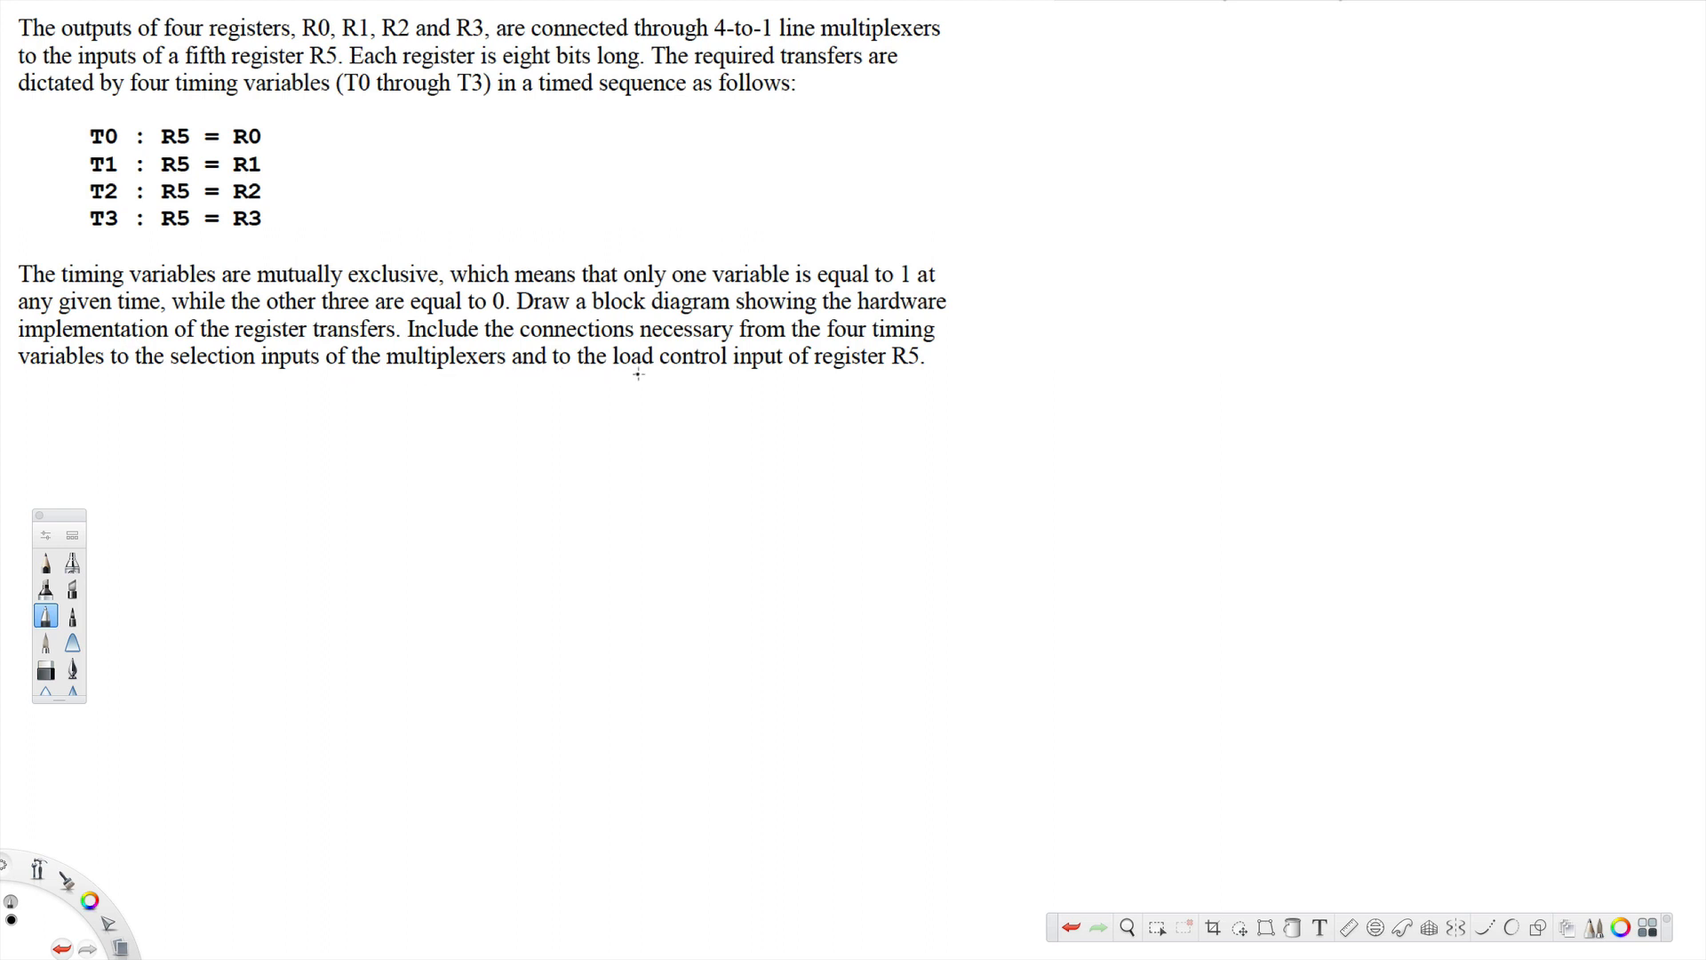
mouse_move(819, 367)
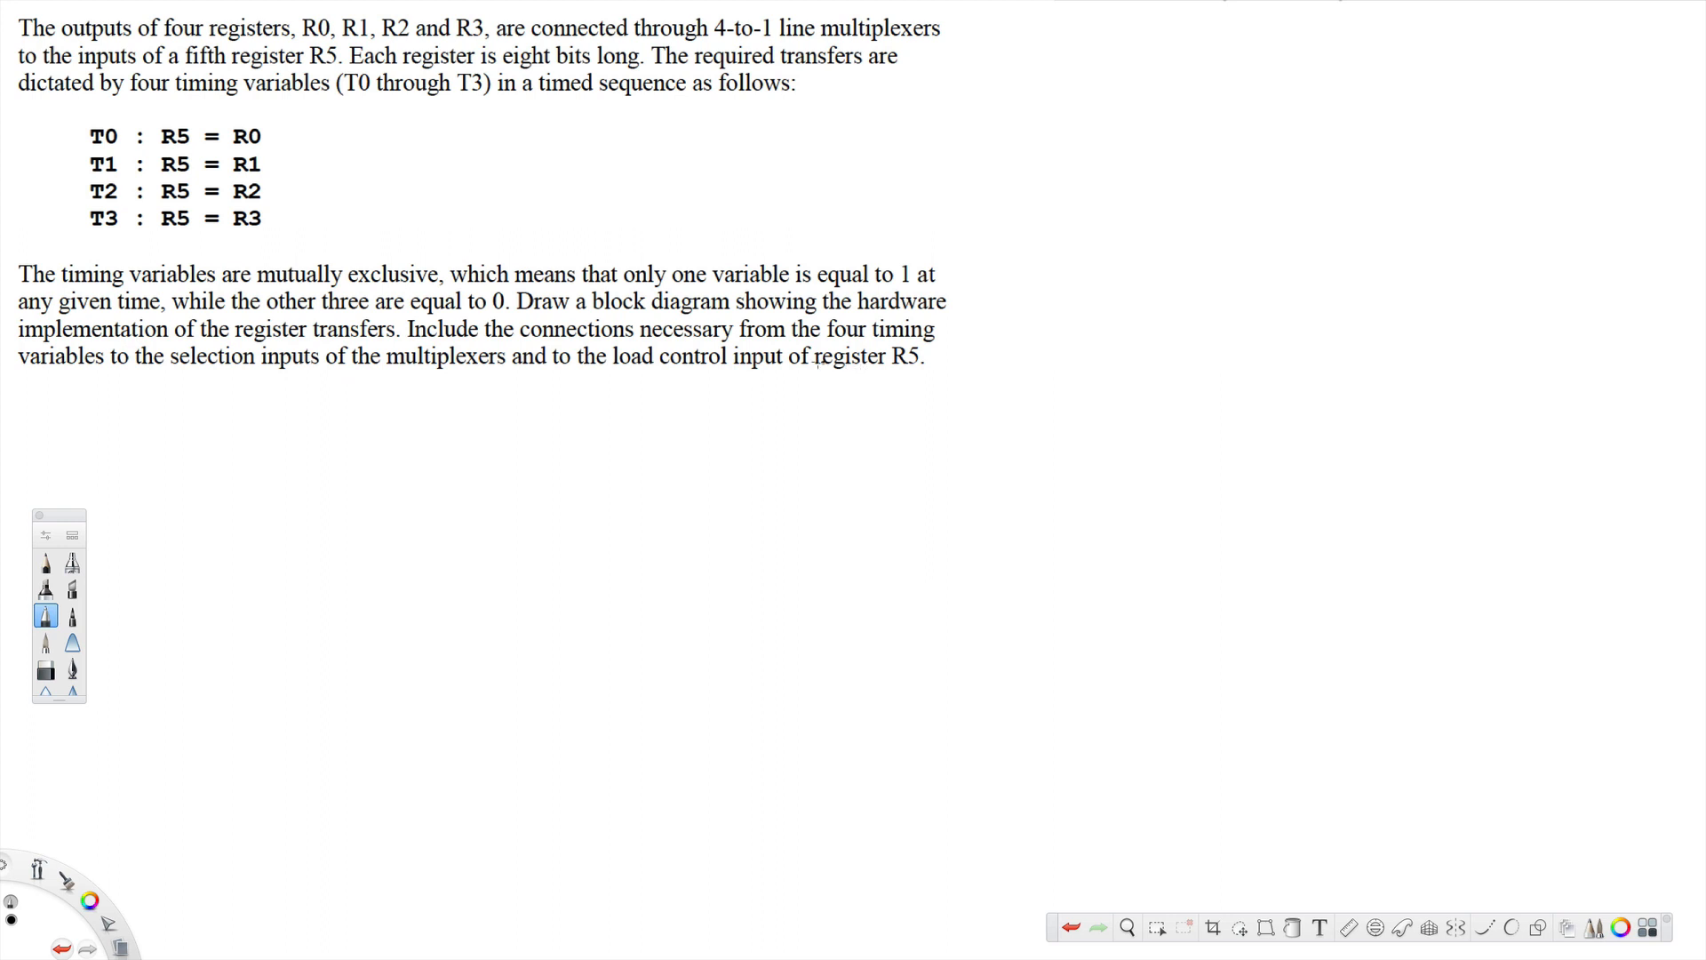
mouse_move(758, 462)
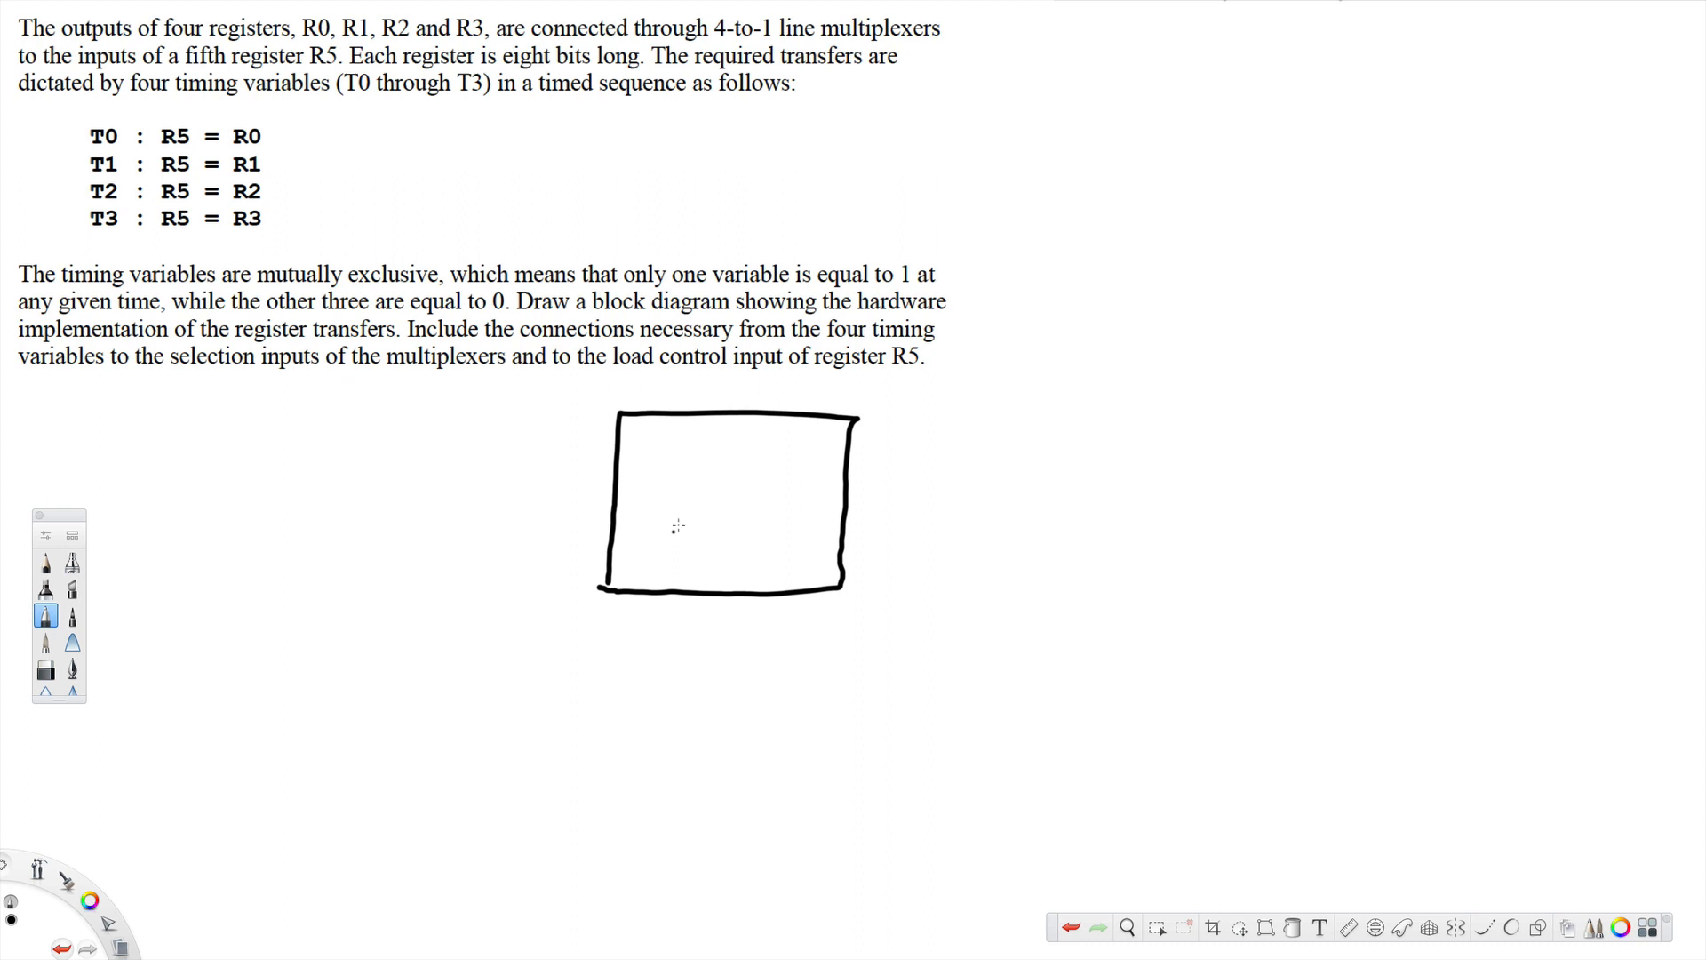
- Label the rectangle block '4x1 Mux'
type("4/")
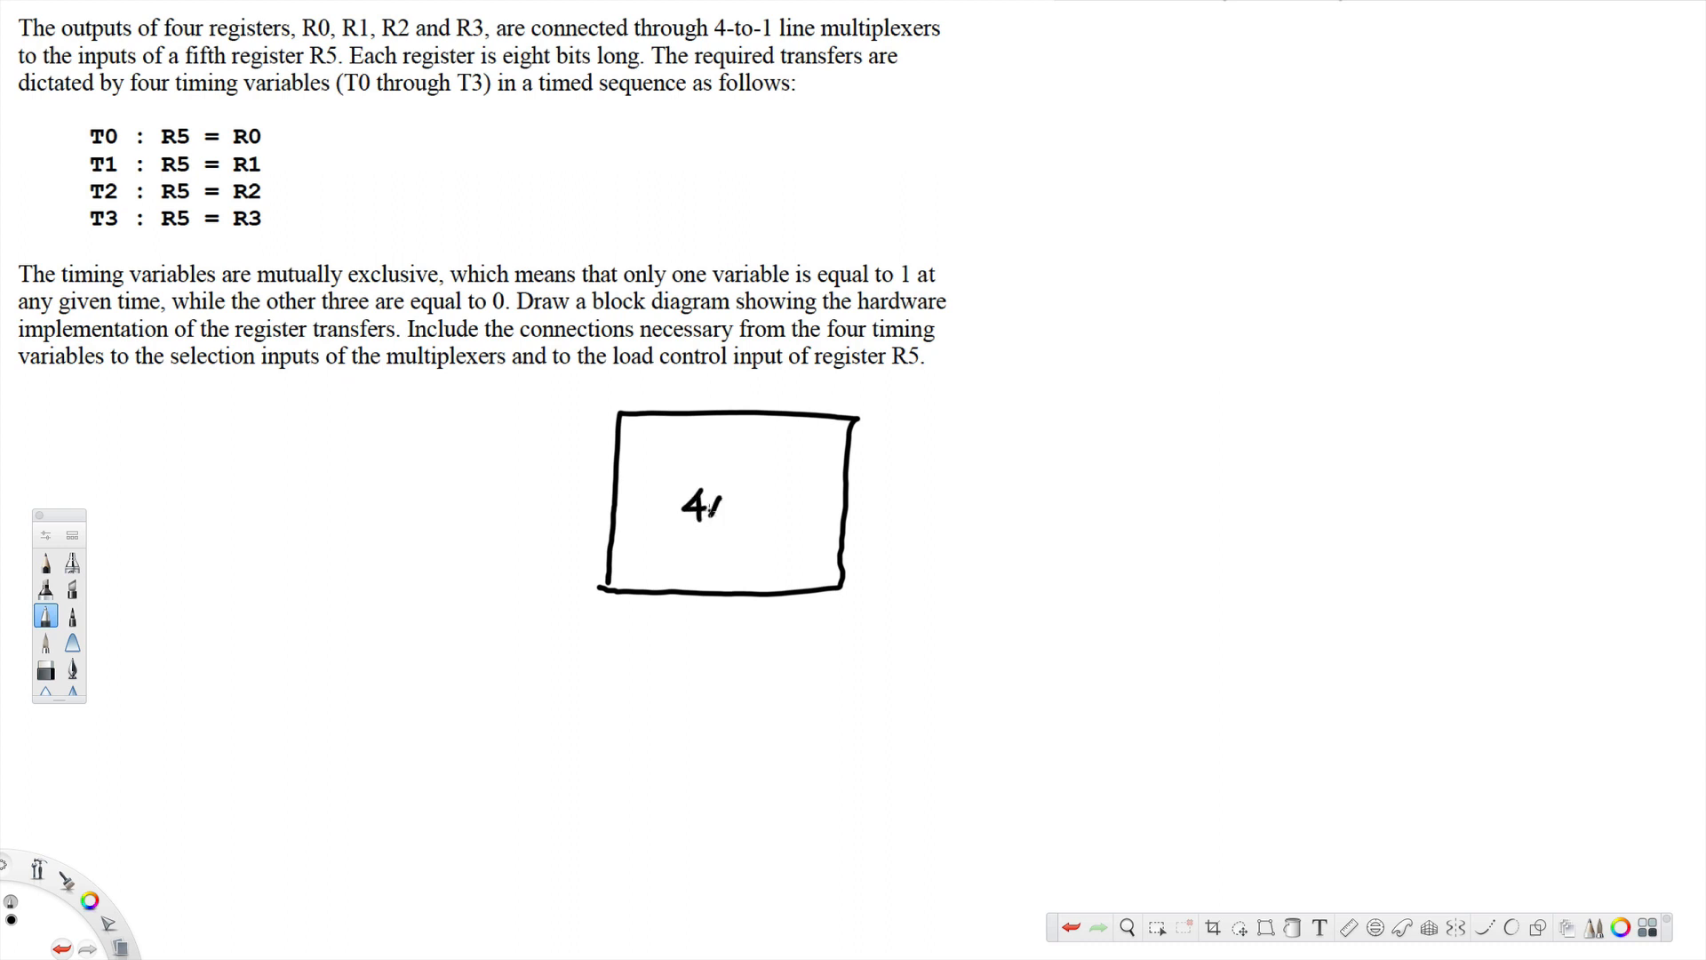
type("x1 M")
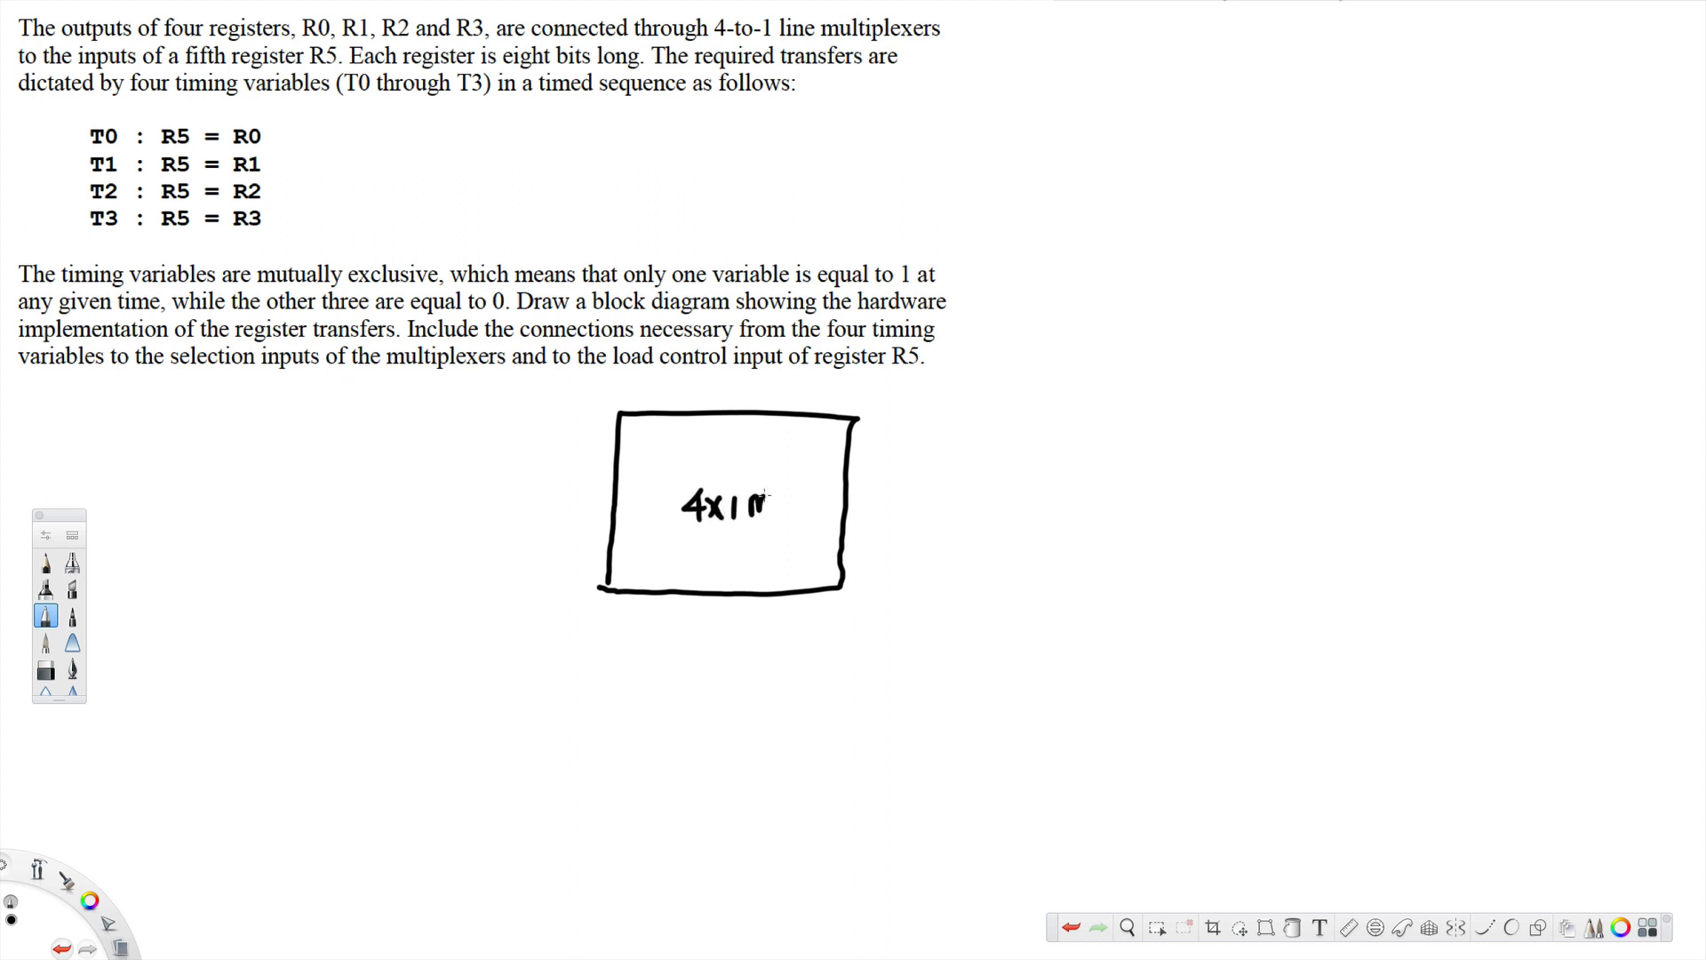
type("ux")
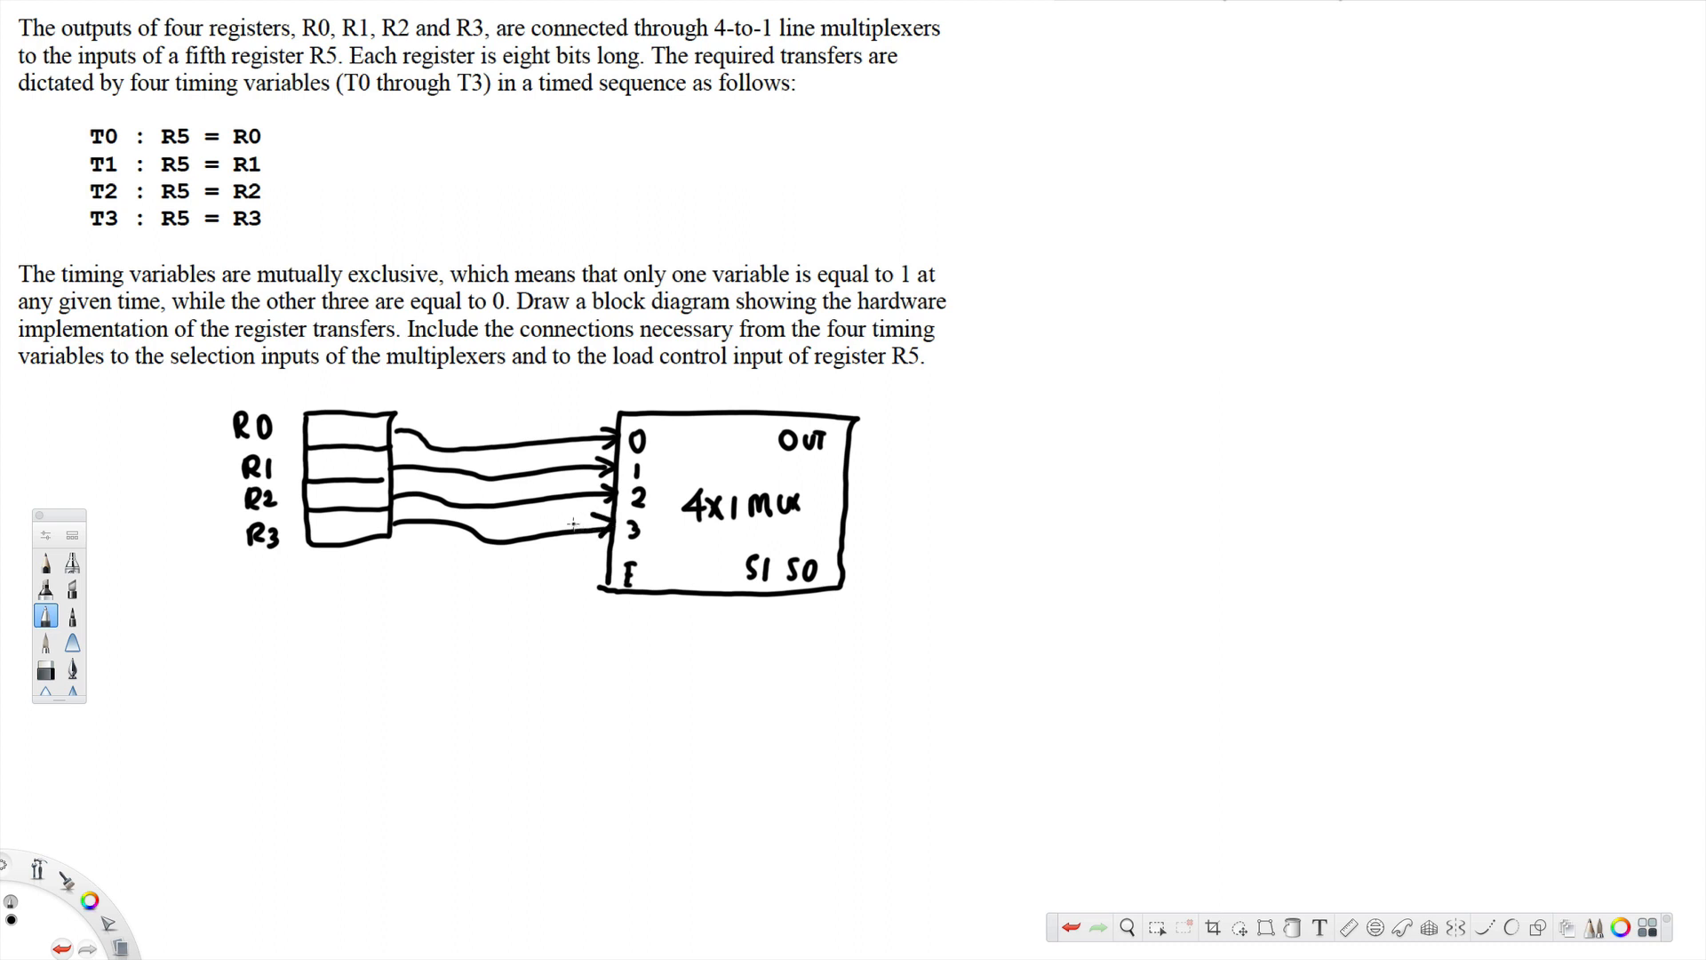
mouse_move(295, 700)
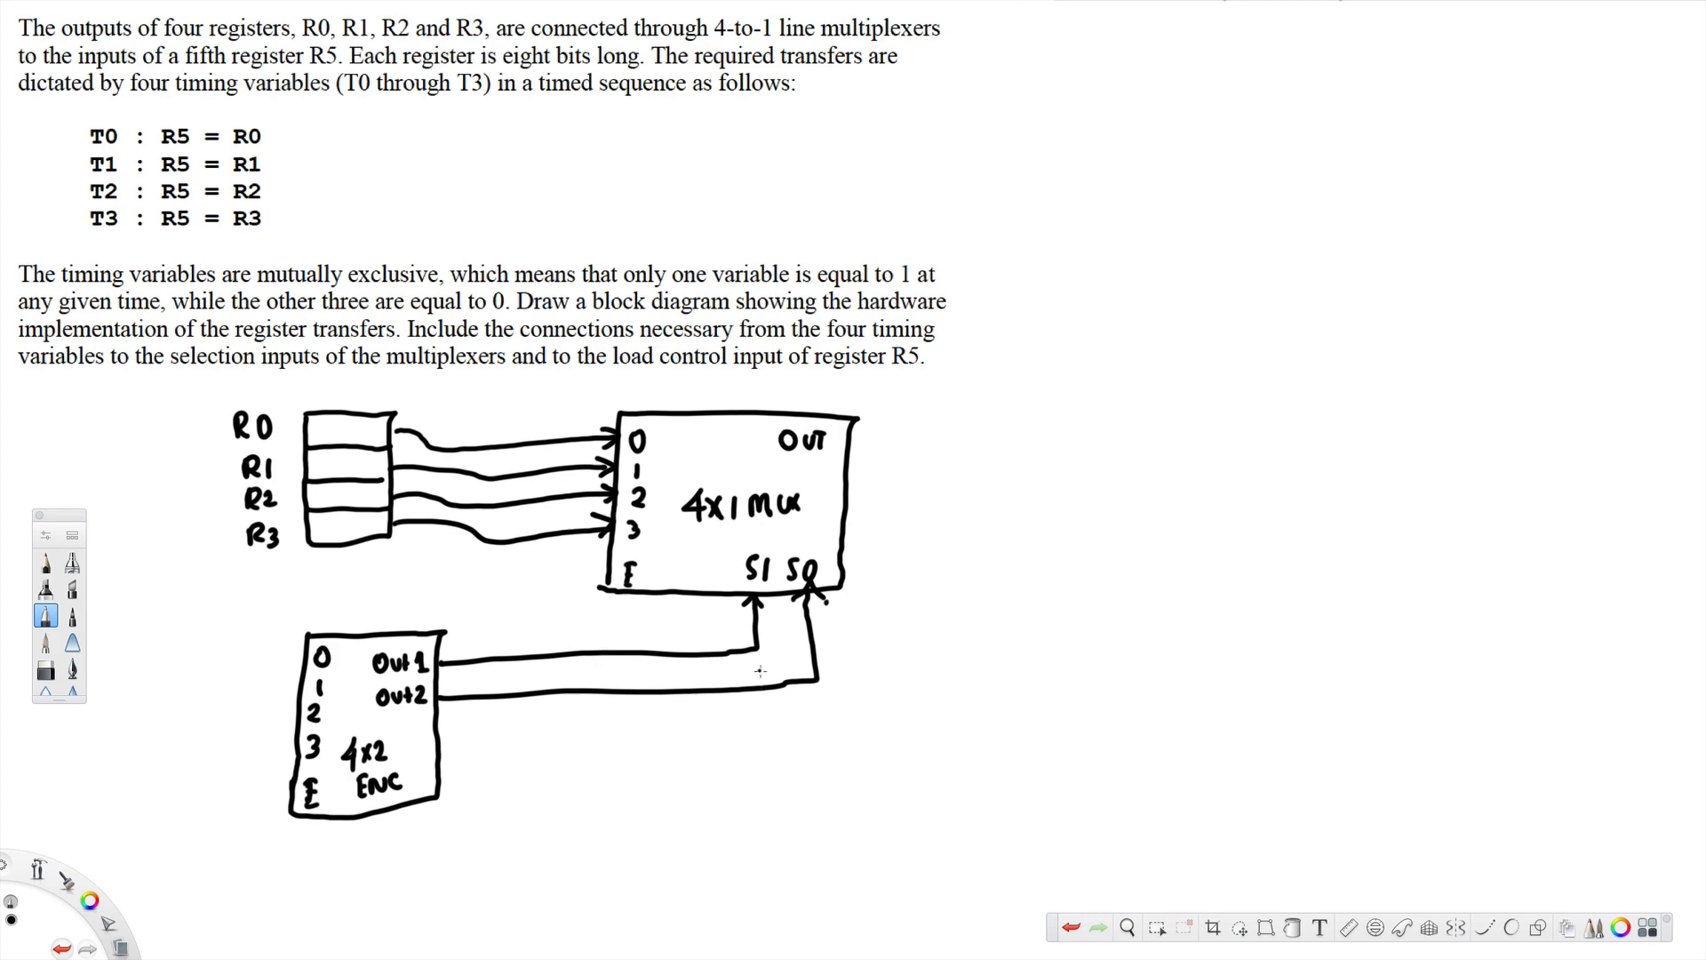
mouse_move(822, 802)
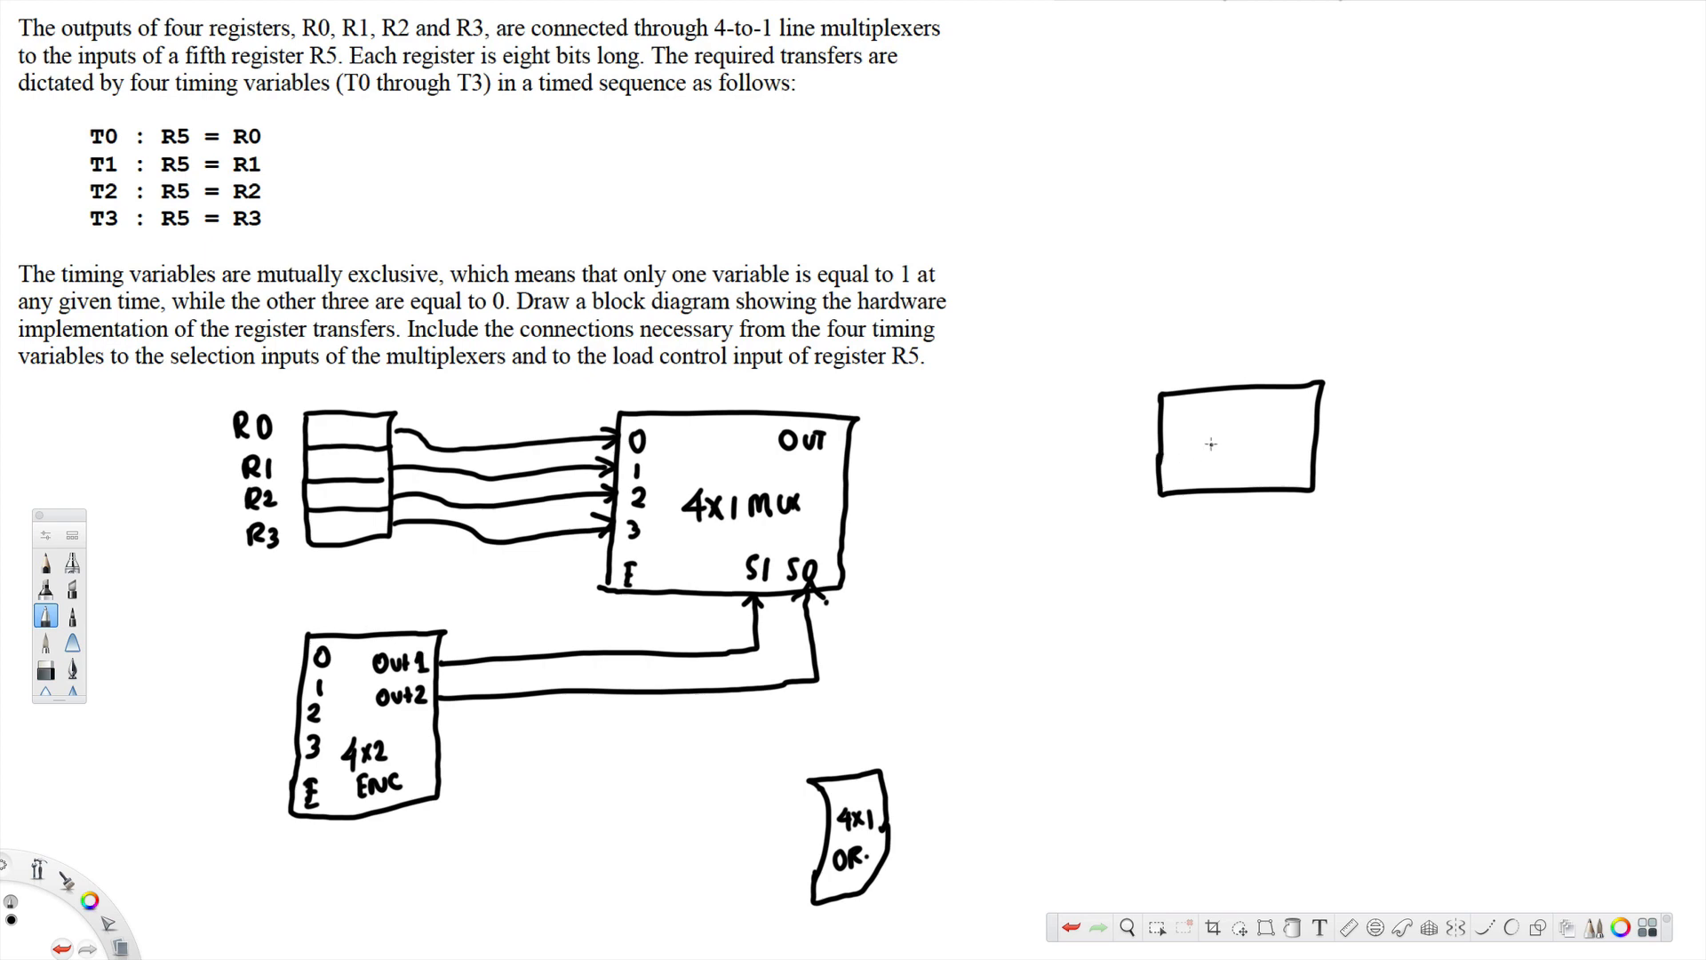
- Label the R5 register's inputs 'IN' and 'Load'
type("IN")
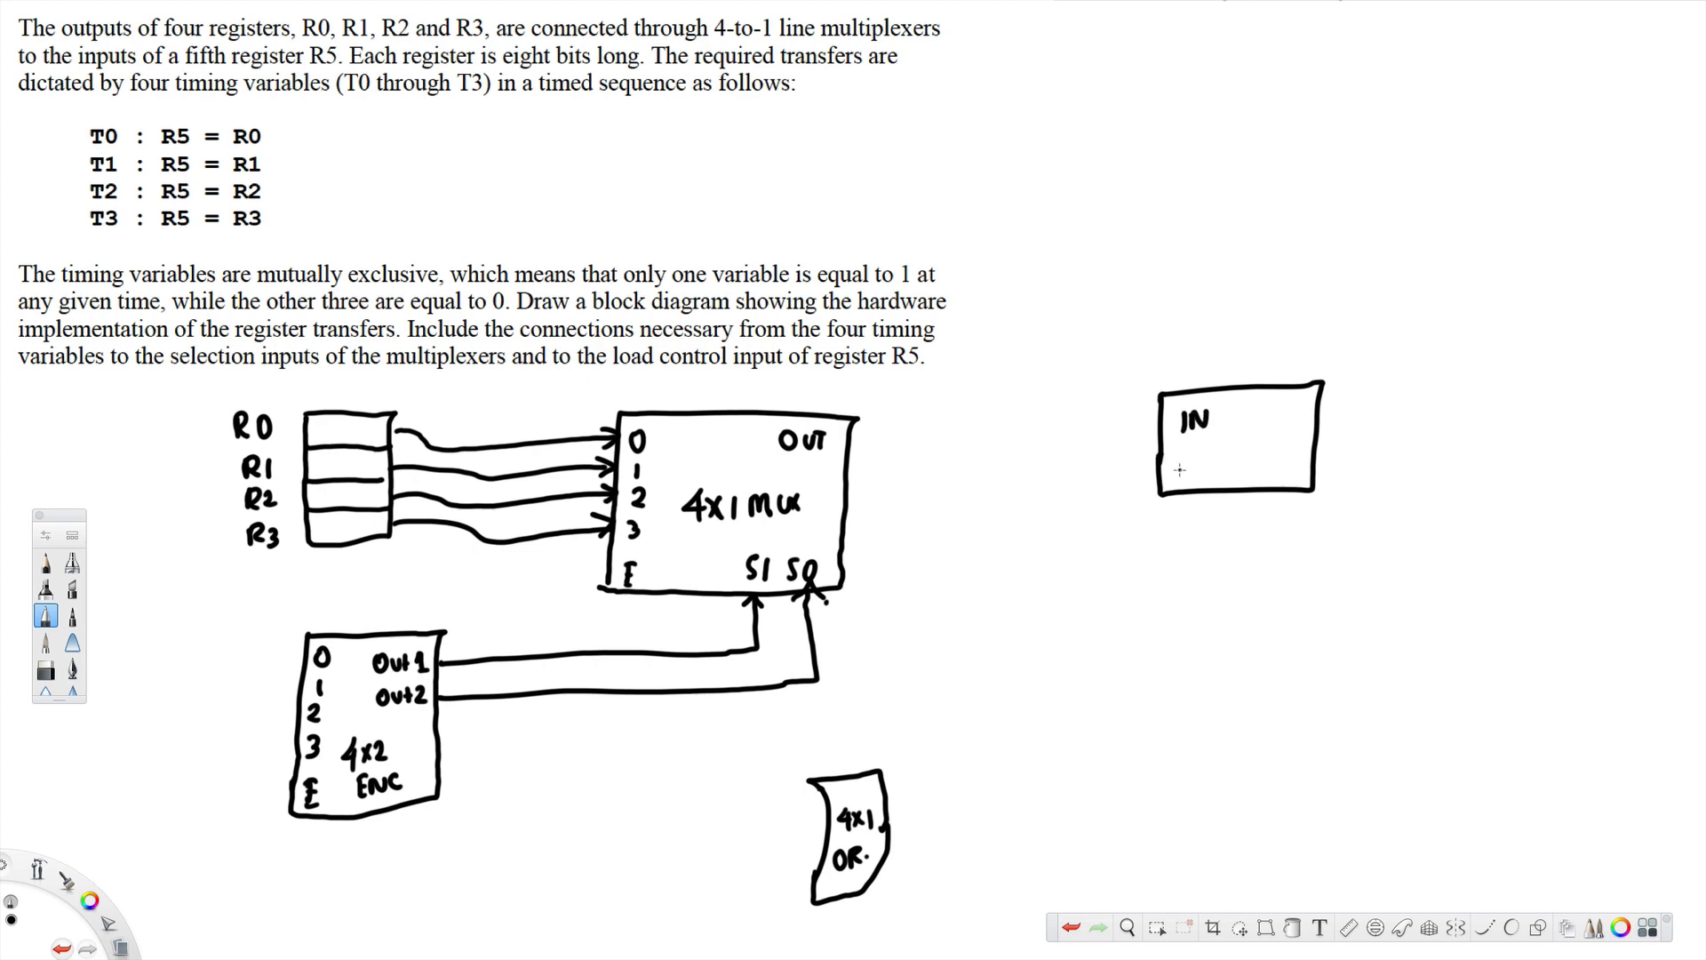
type("Load.")
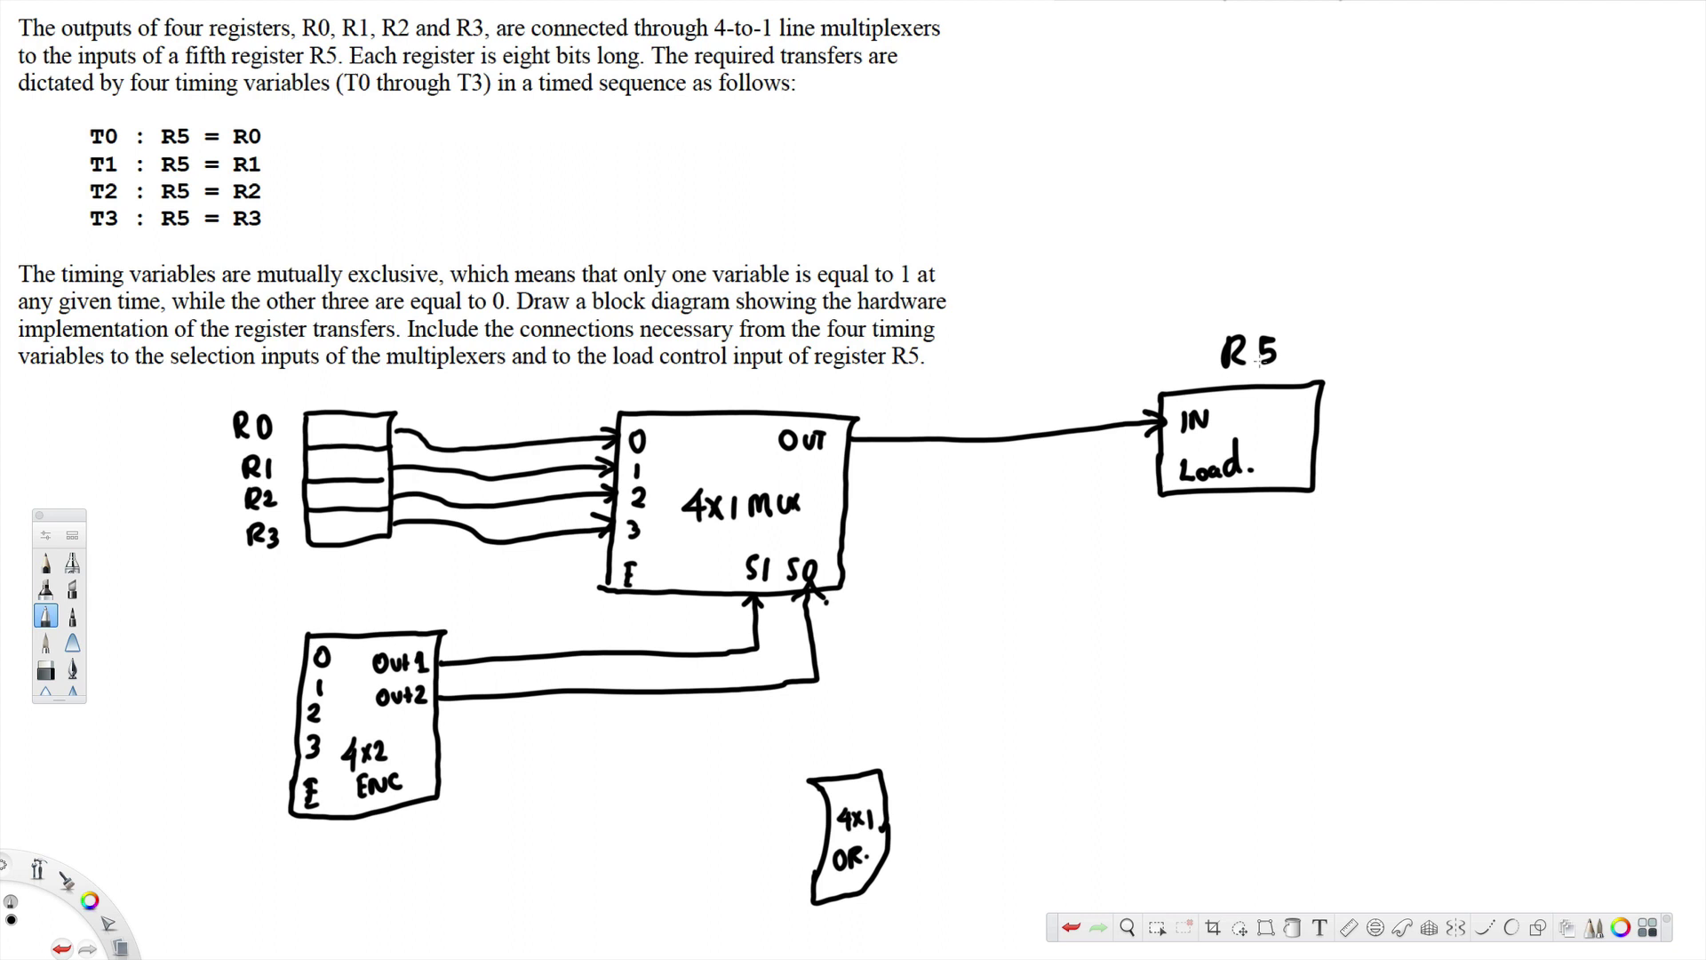
left_click(1279, 359)
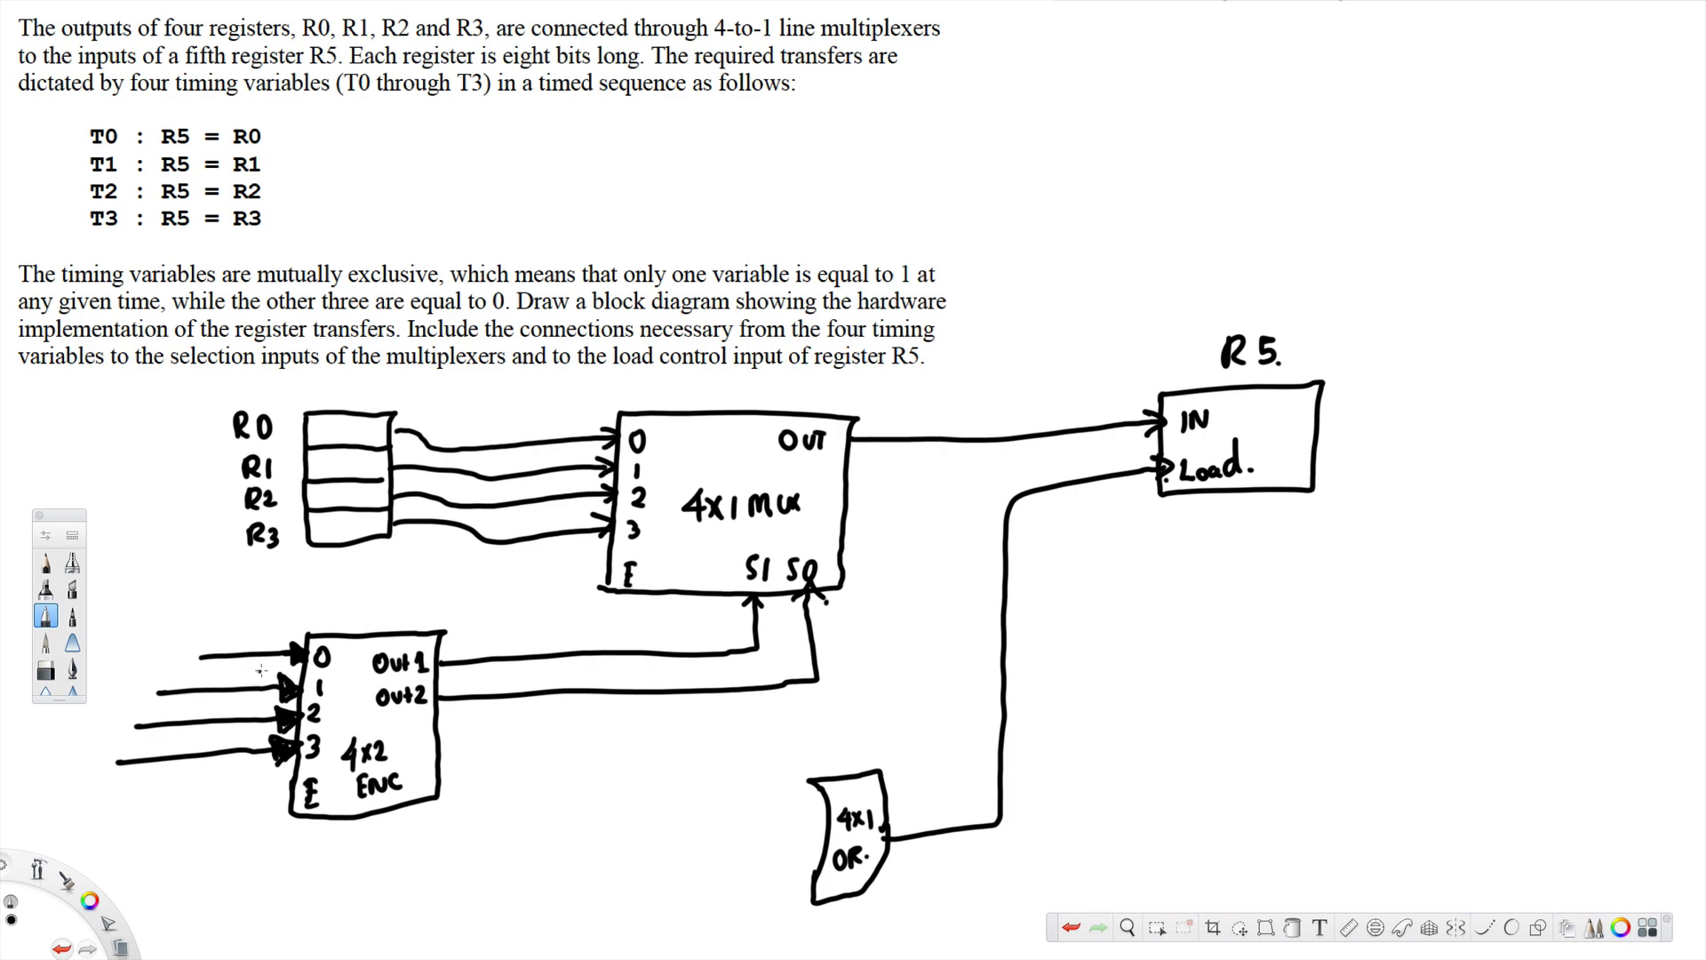
mouse_move(248, 650)
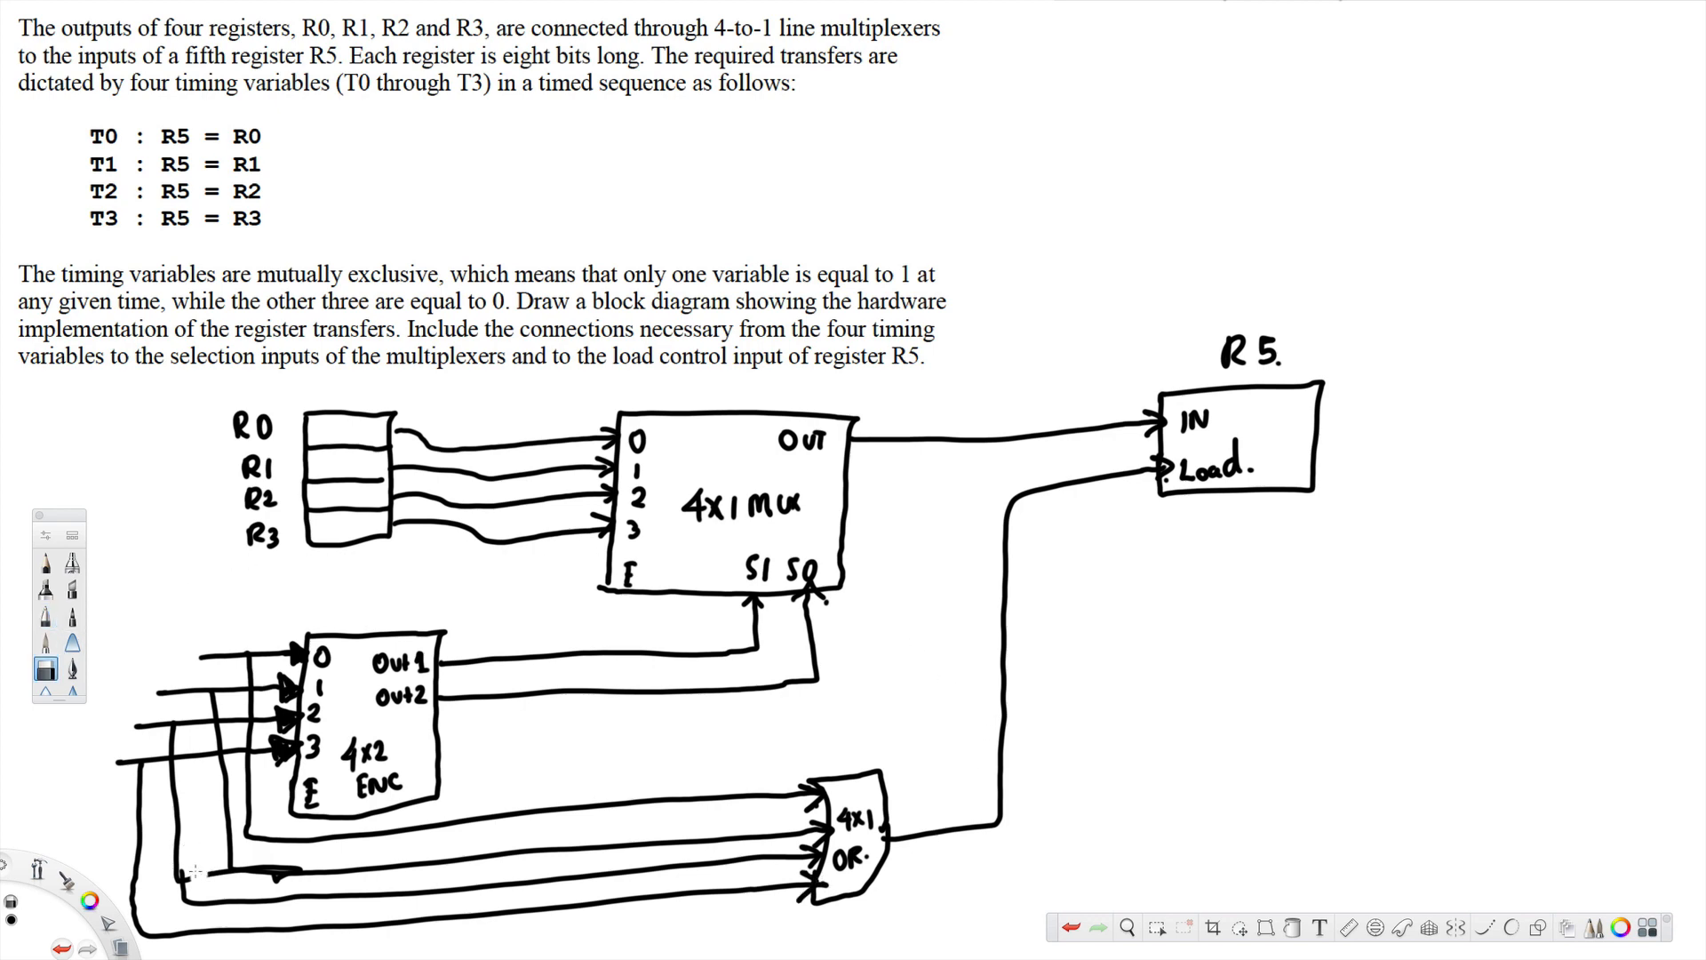
- Draw branch lines from the encoder input arrows into the OR gate inputs
left_click(45, 612)
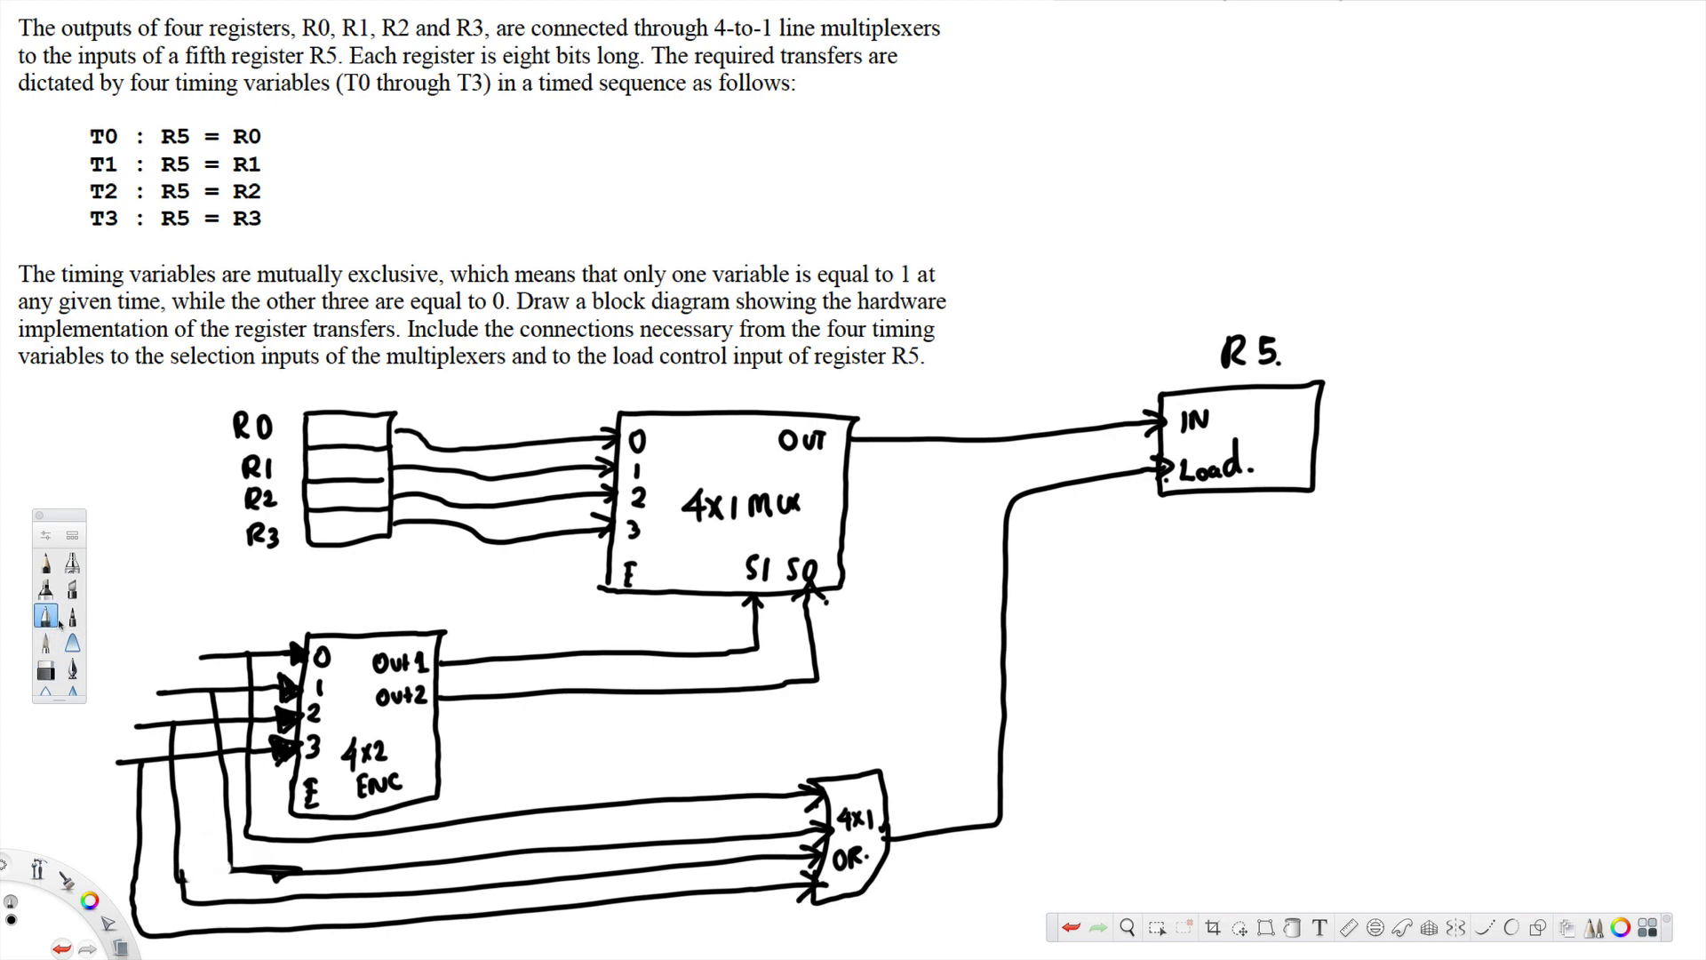
mouse_move(171, 626)
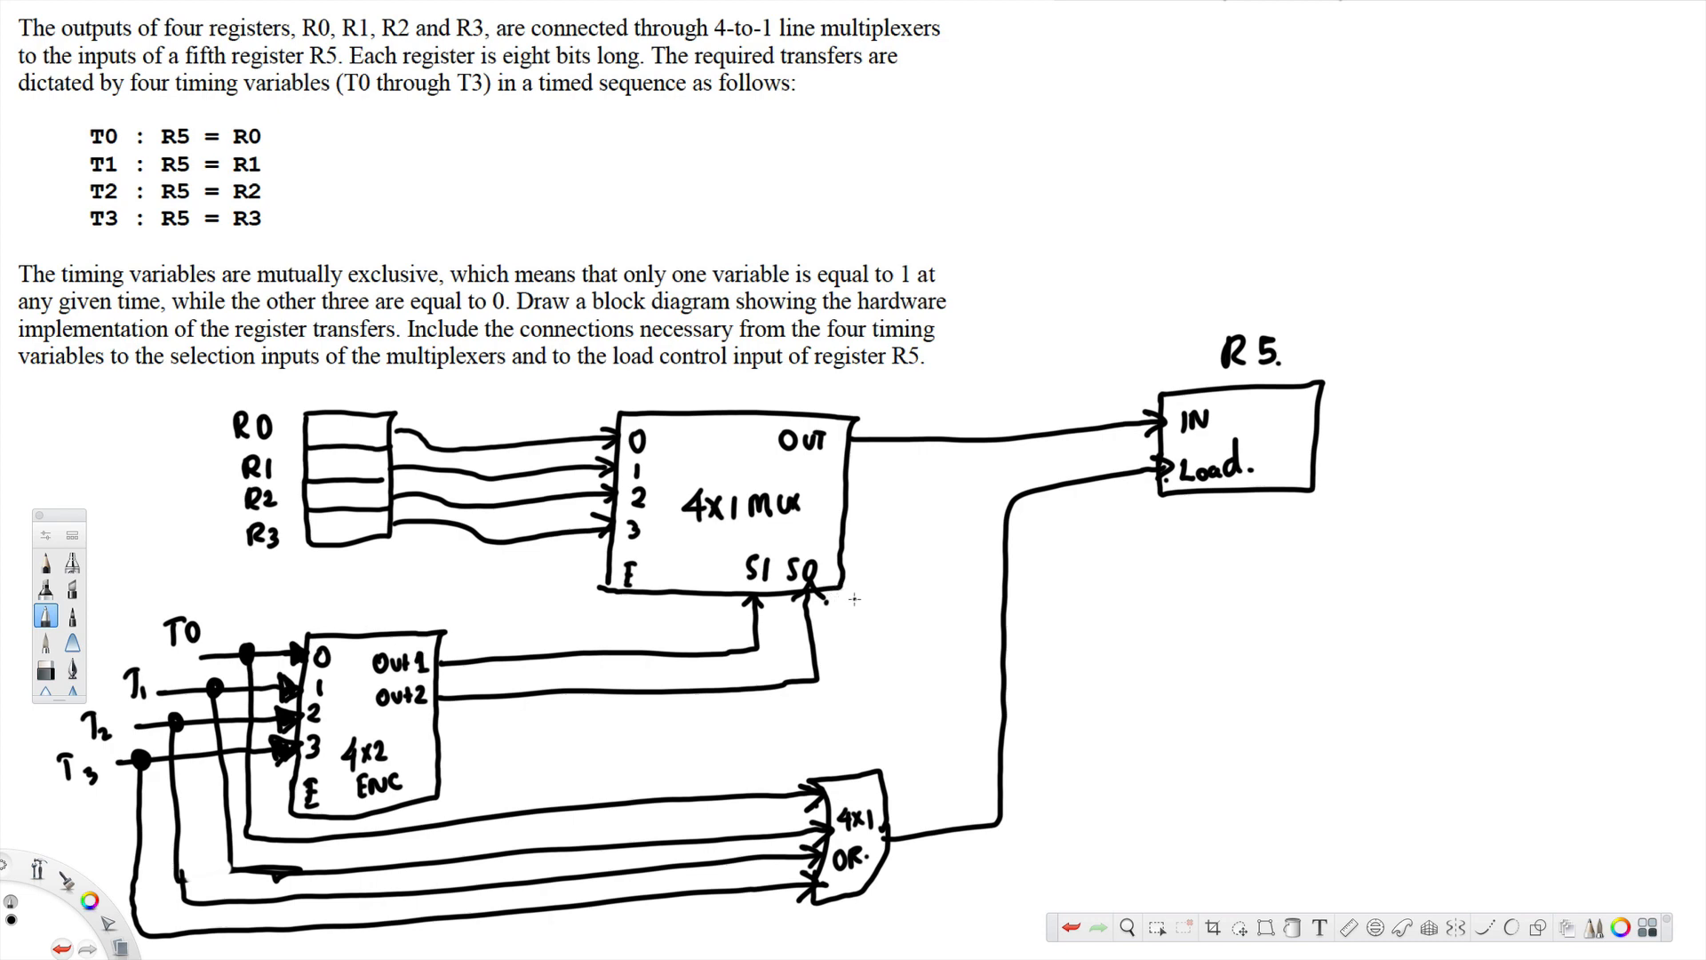
mouse_move(858, 569)
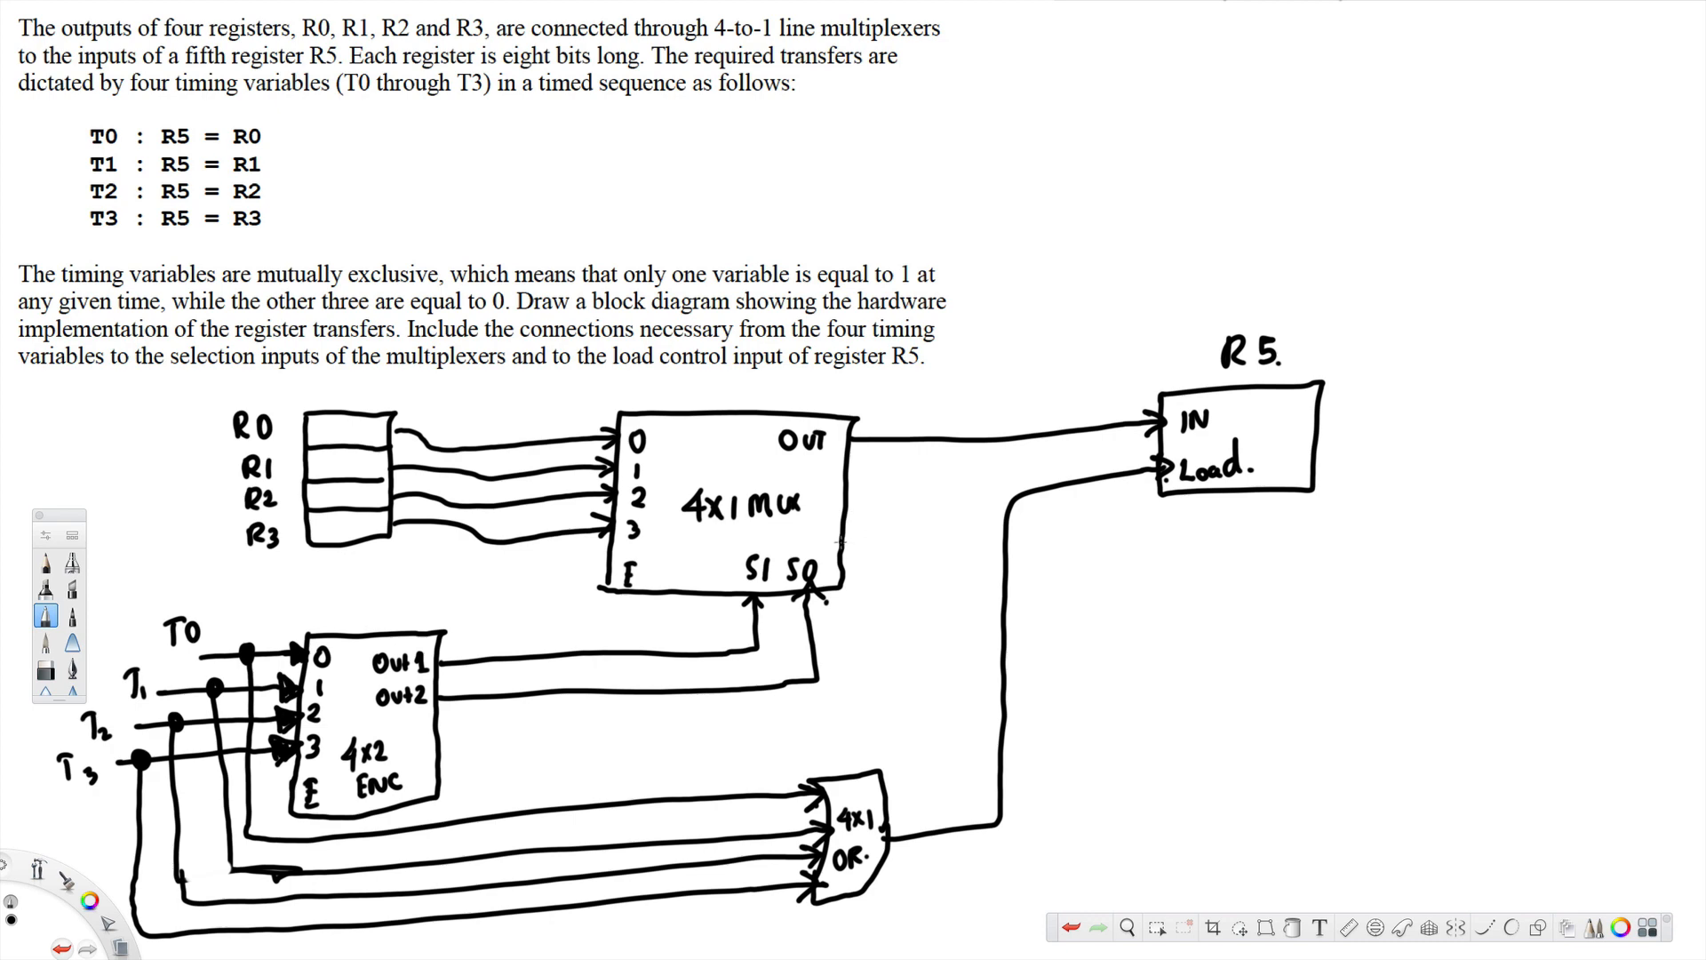
mouse_move(1305, 14)
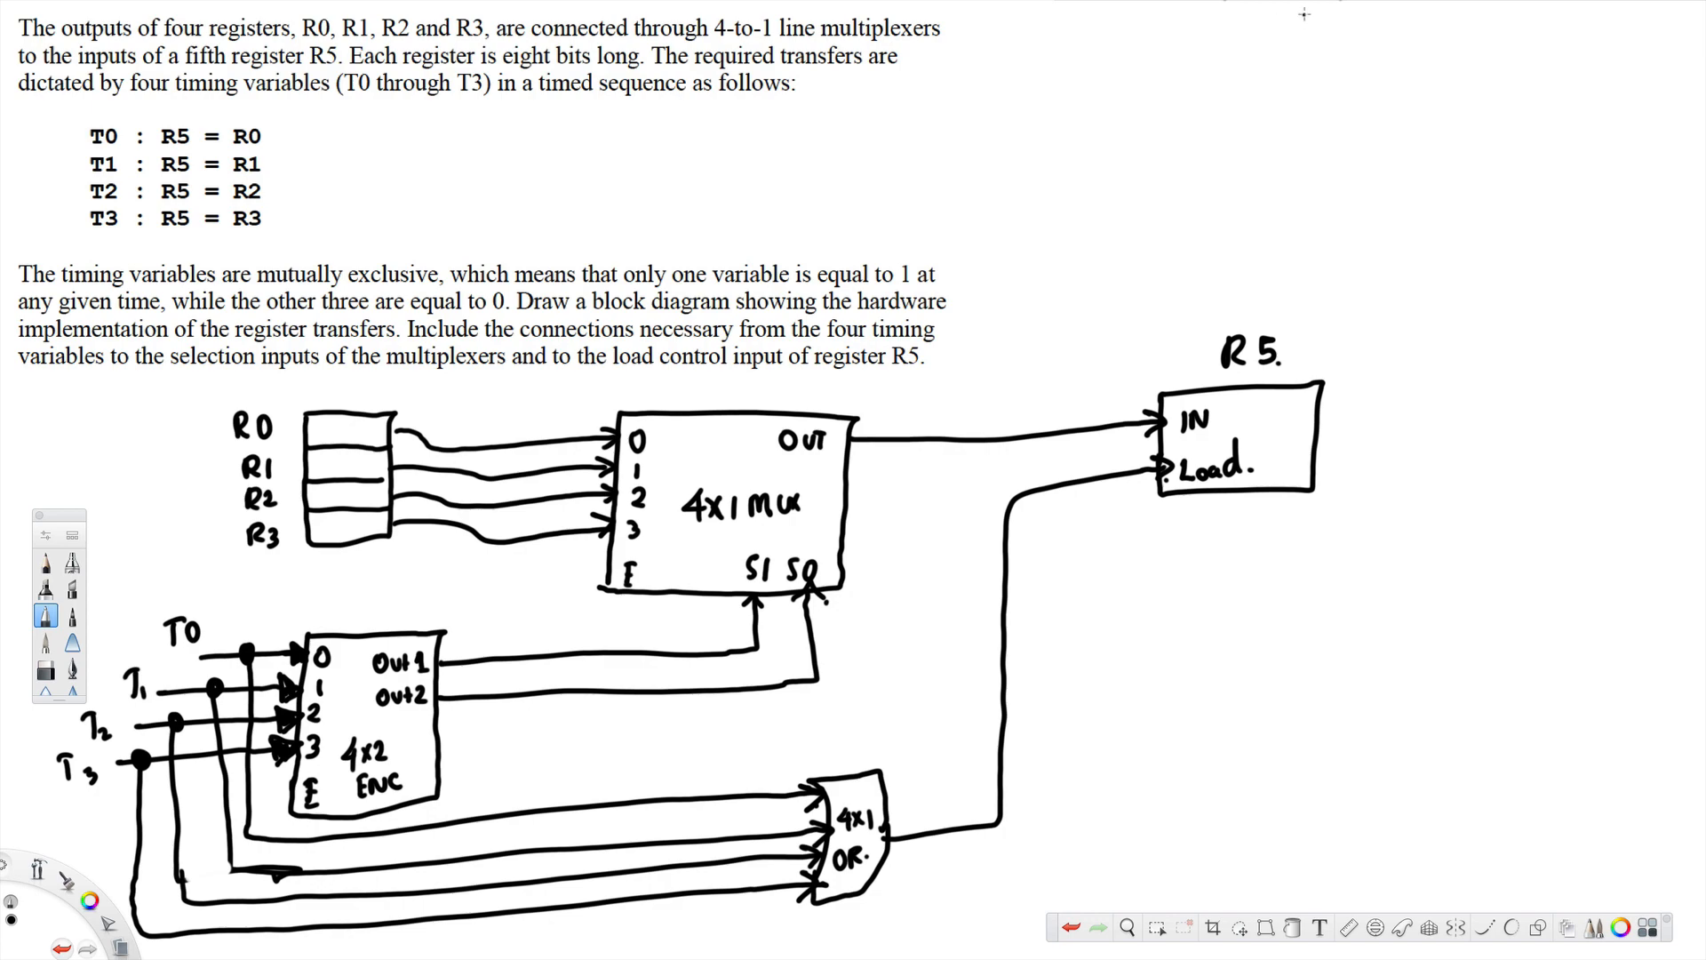